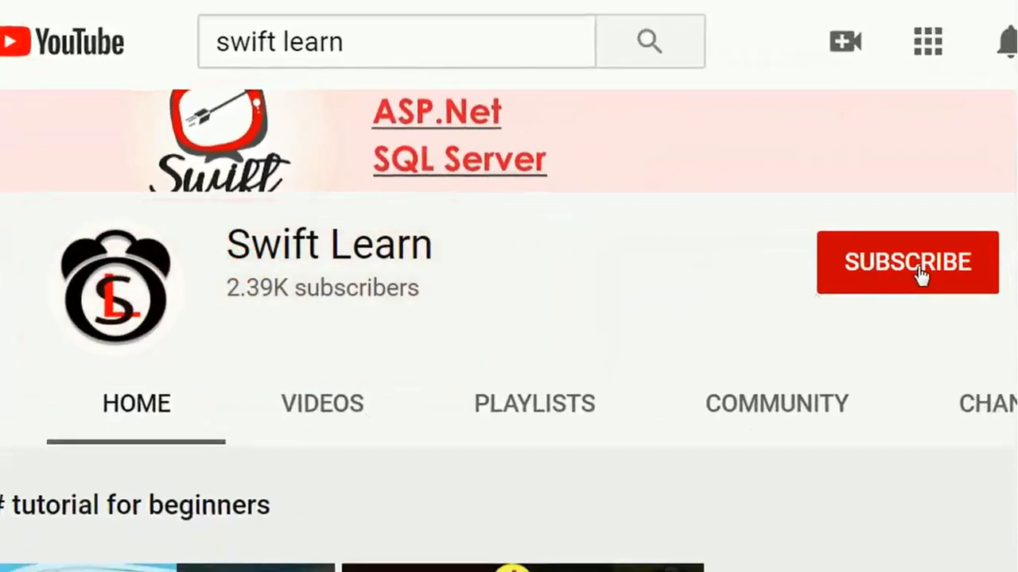
Place a new button below the form title and enlarge it.
{"action": "left_click", "coordinate": [906, 262]}
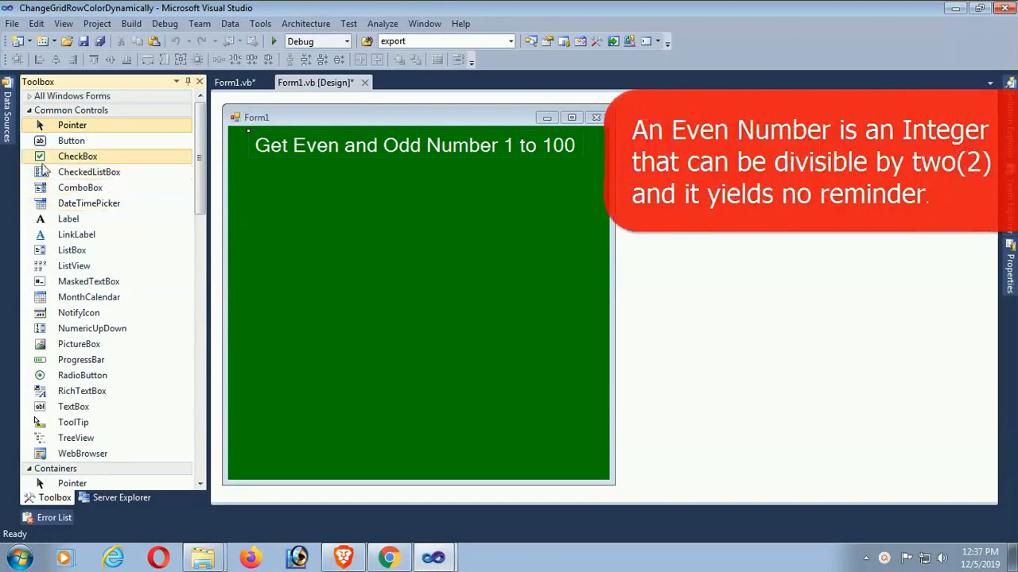
{"action": "mouse_move", "coordinate": [89, 172]}
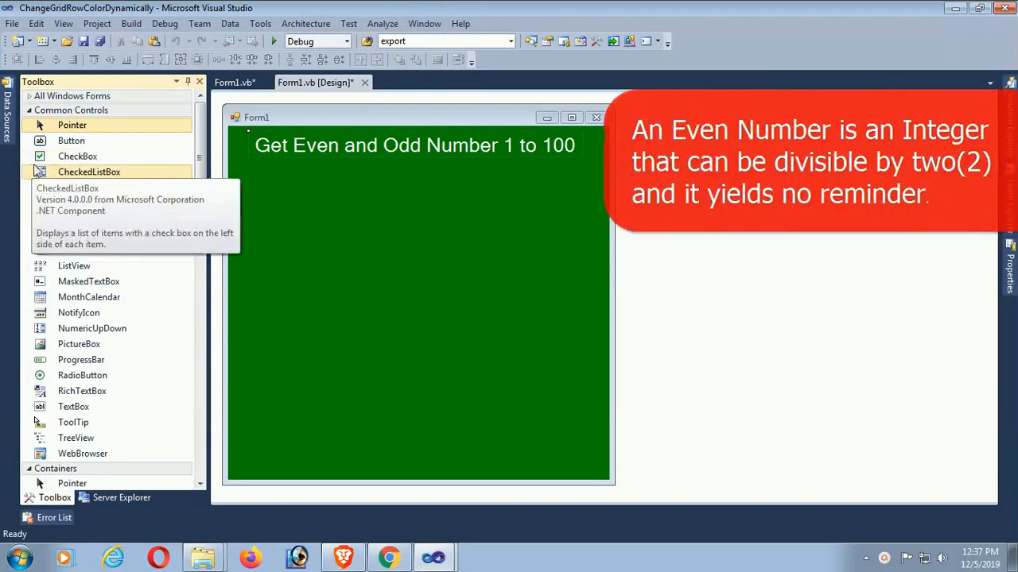
{"action": "mouse_move", "coordinate": [76, 156]}
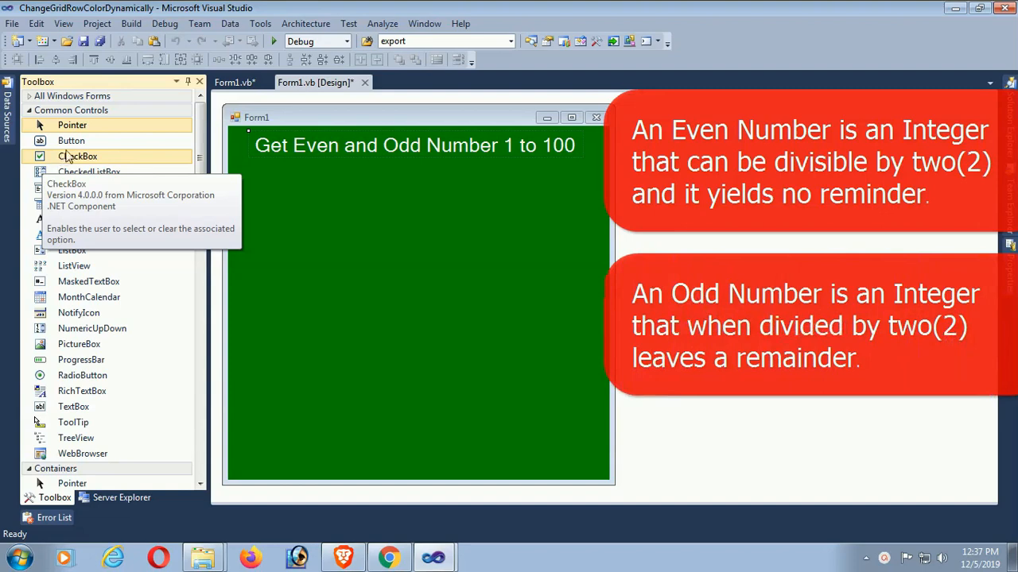
{"action": "mouse_move", "coordinate": [70, 140]}
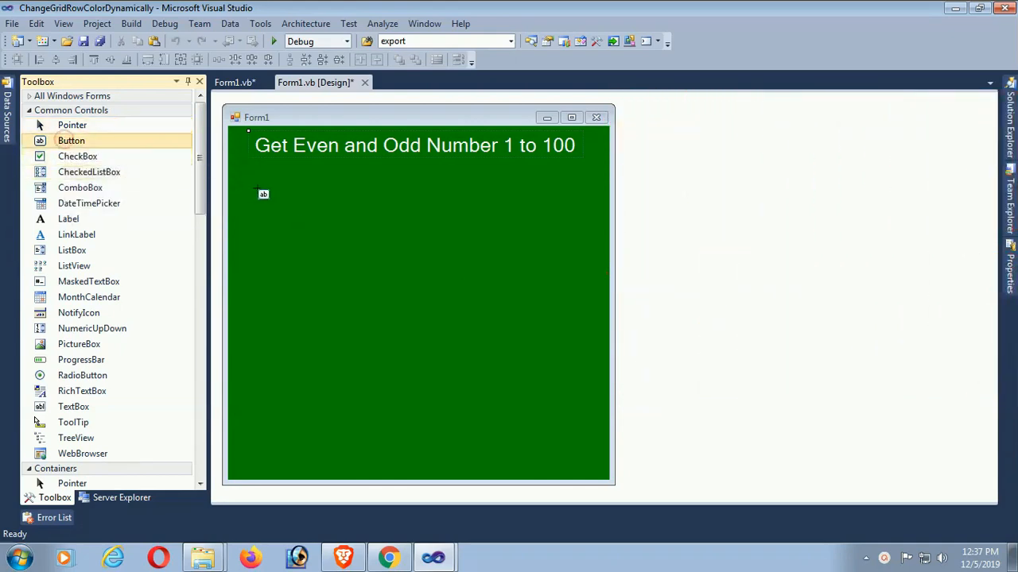
{"action": "left_click_drag", "start_coordinate": [70, 140], "coordinate": [406, 186]}
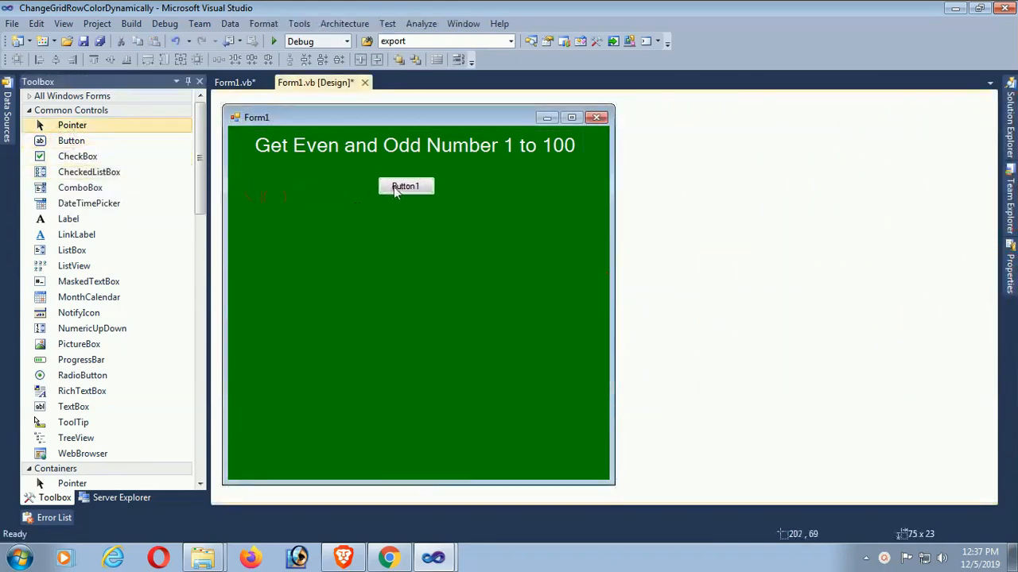
{"action": "left_click_drag", "start_coordinate": [434, 197], "coordinate": [460, 205]}
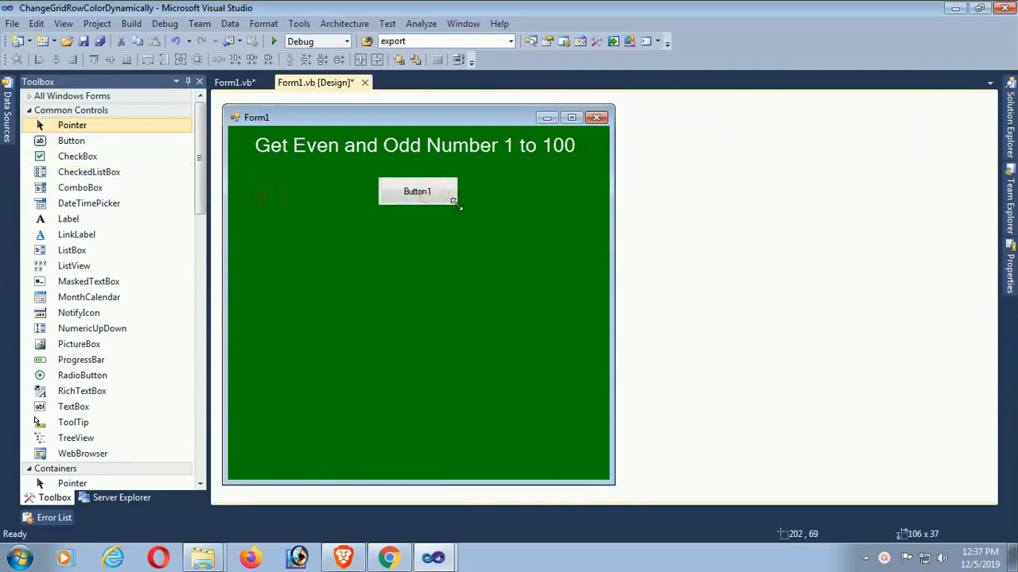
{"action": "left_click", "coordinate": [417, 191]}
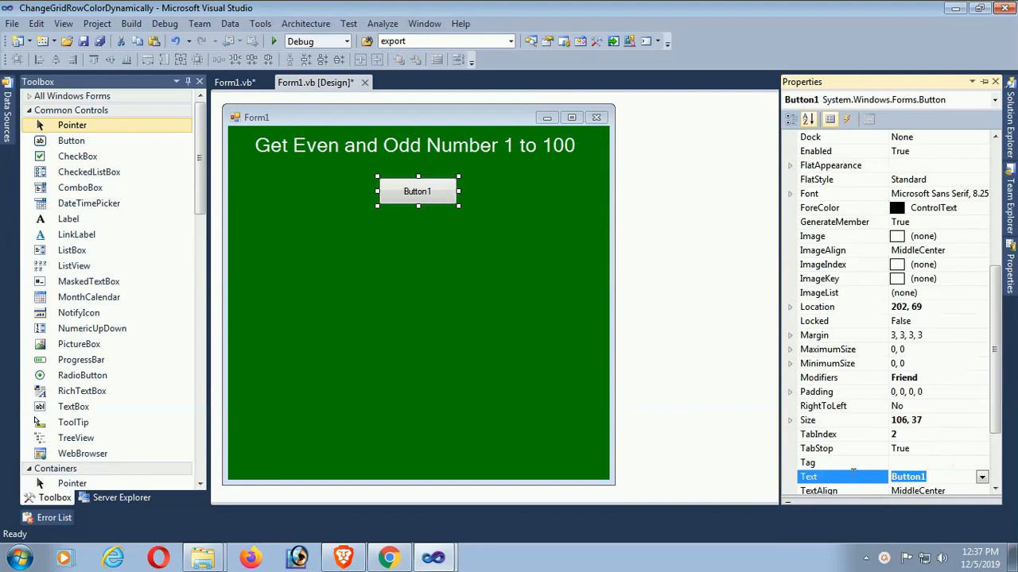
Set the button's Text to Load and make its font Bold.
{"action": "type", "text": "Load"}
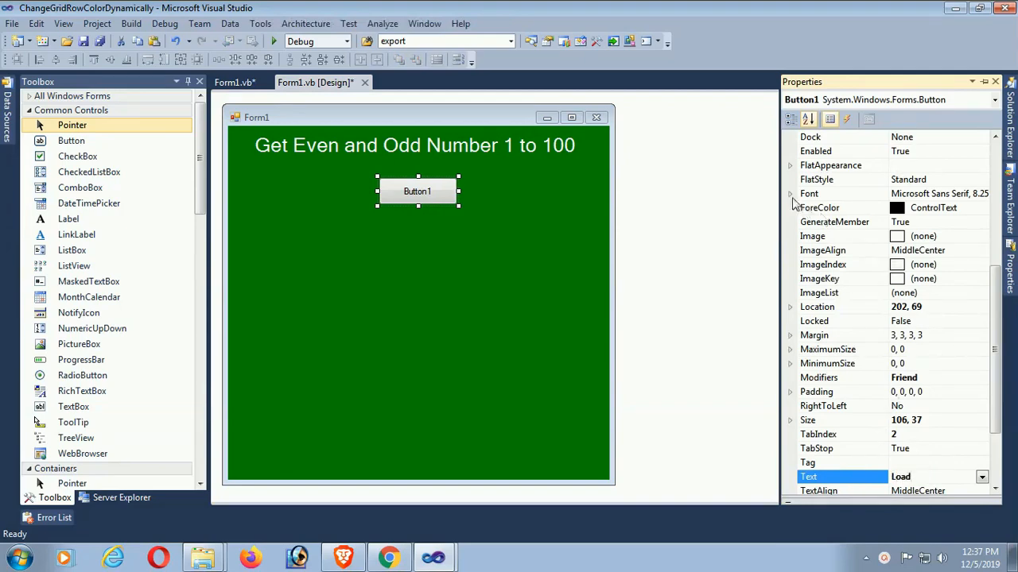
{"action": "left_click", "coordinate": [788, 194]}
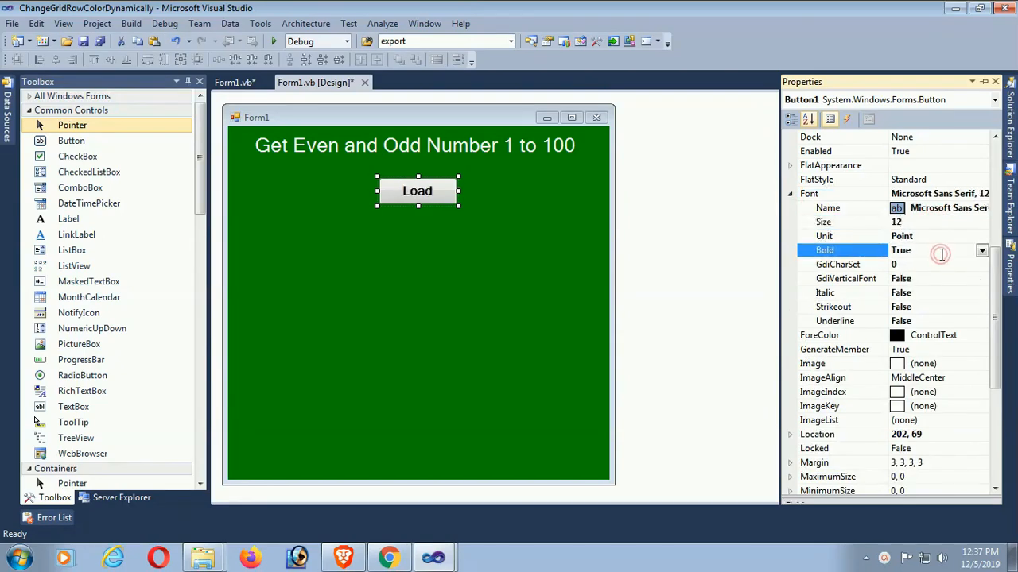
{"action": "left_click", "coordinate": [981, 334]}
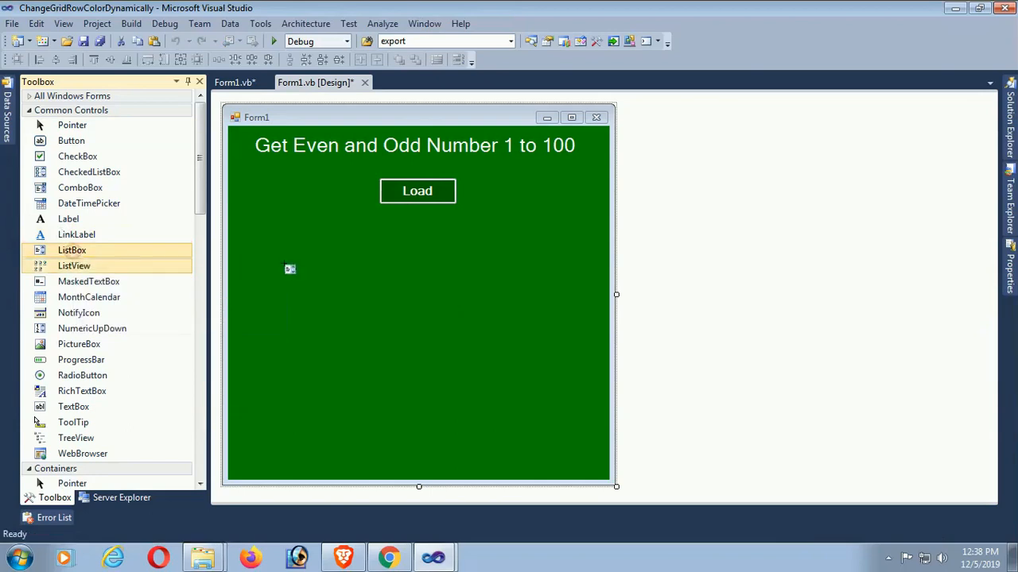
Add a list box below Load and stretch it into a tall column.
{"action": "left_click_drag", "start_coordinate": [72, 249], "coordinate": [318, 271]}
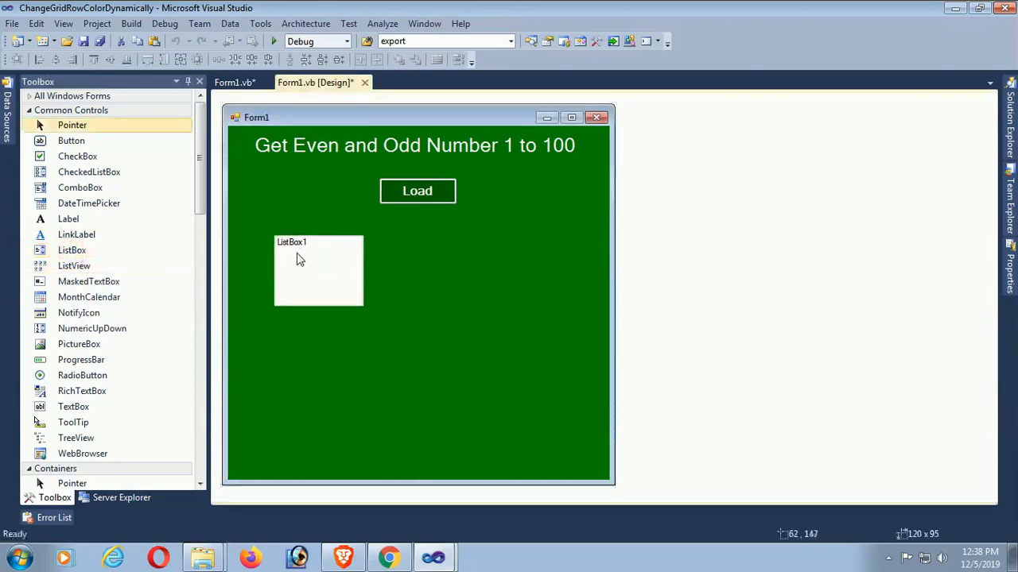
{"action": "left_click_drag", "start_coordinate": [364, 305], "coordinate": [374, 381]}
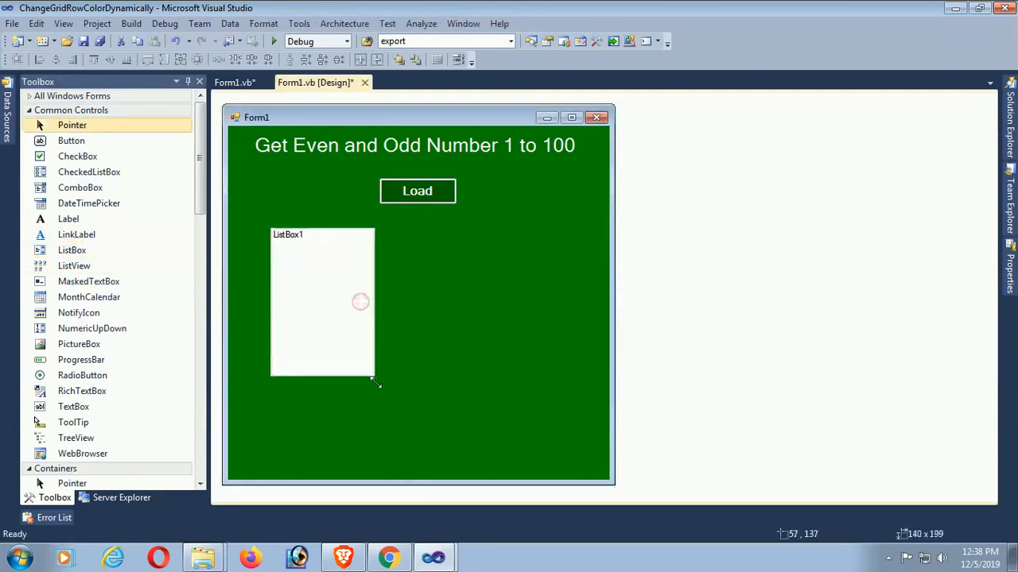
{"action": "left_click_drag", "start_coordinate": [376, 382], "coordinate": [394, 455]}
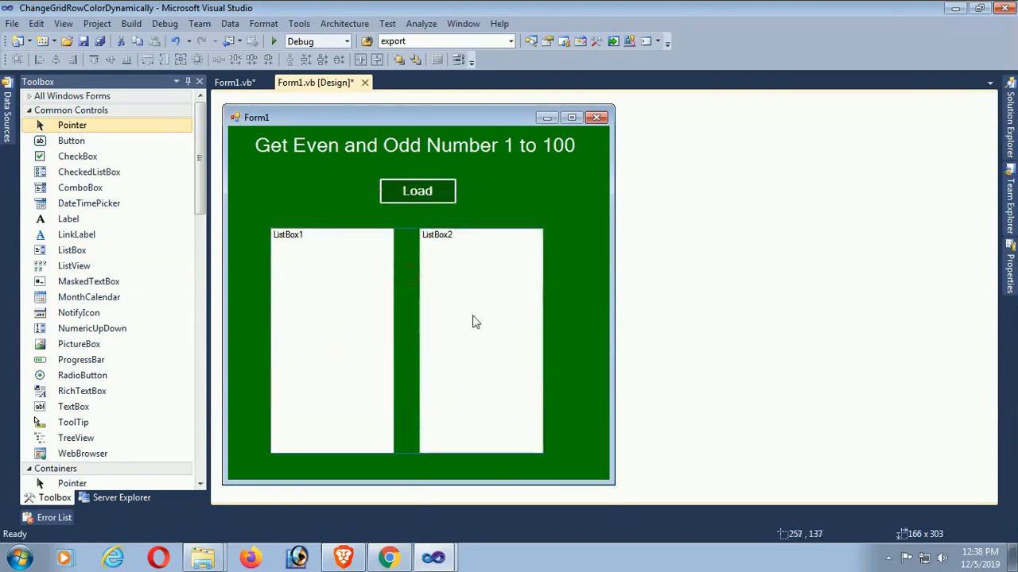
{"action": "left_click", "coordinate": [480, 342]}
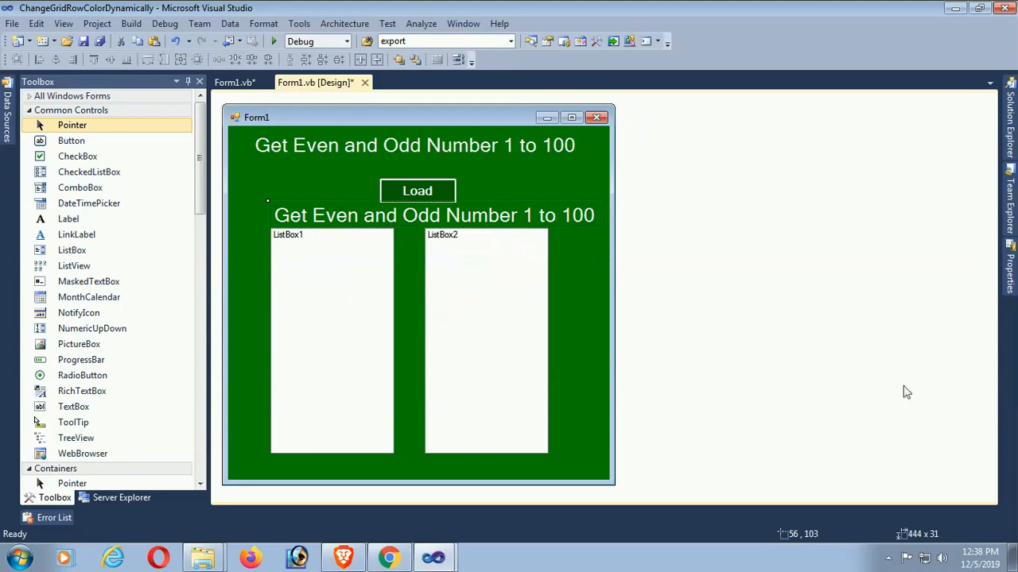
Give the copied title label font size 14 and place it as Even above the left list box.
{"action": "left_click", "coordinate": [433, 214]}
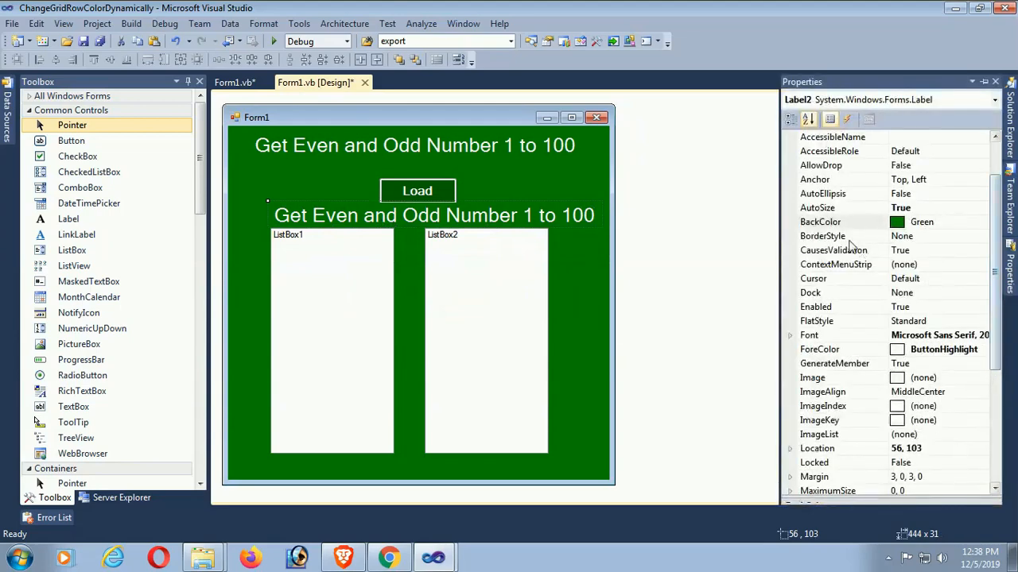
{"action": "left_click", "coordinate": [790, 334]}
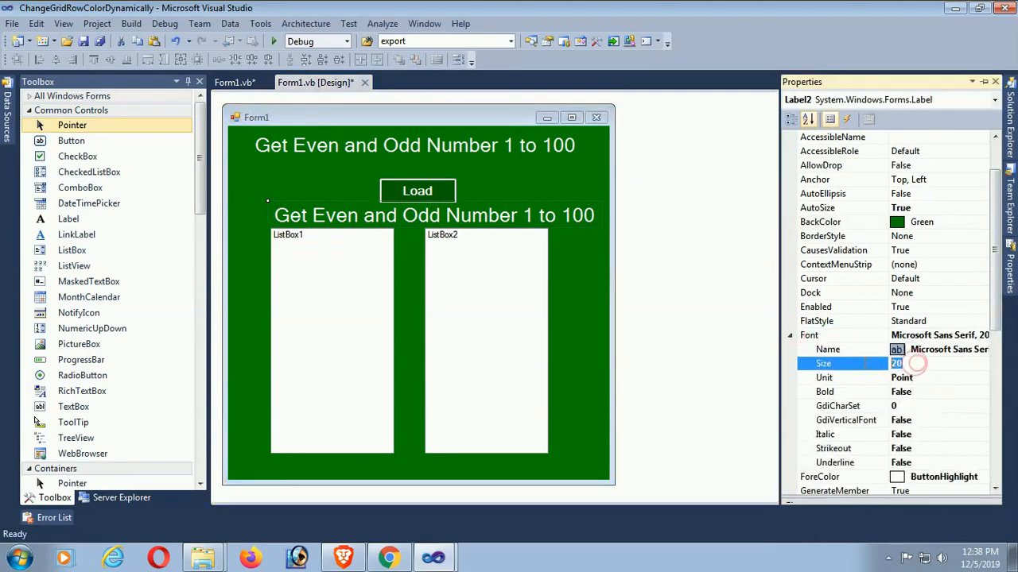
{"action": "type", "text": "14"}
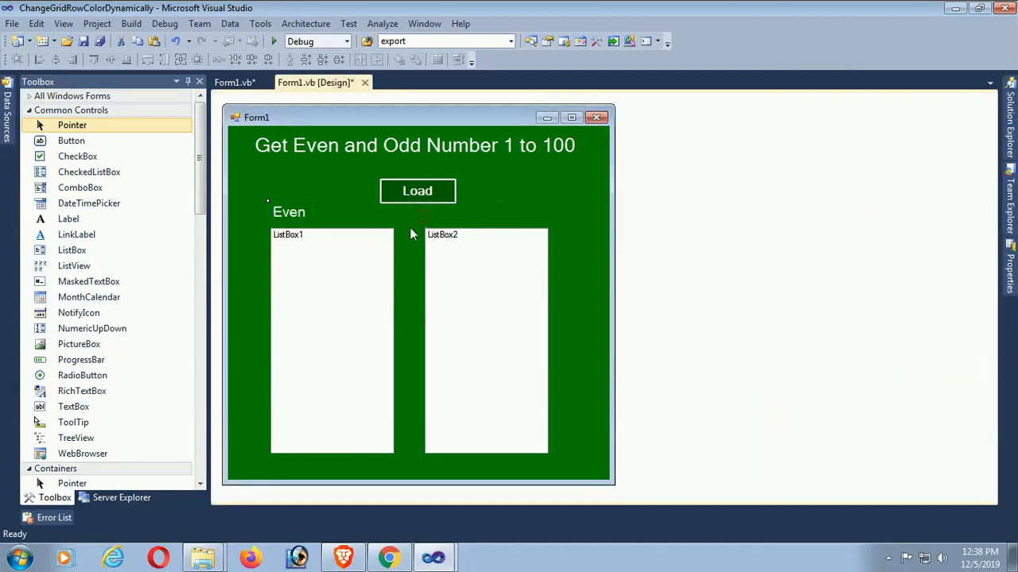
{"action": "left_click_drag", "start_coordinate": [288, 212], "coordinate": [416, 301]}
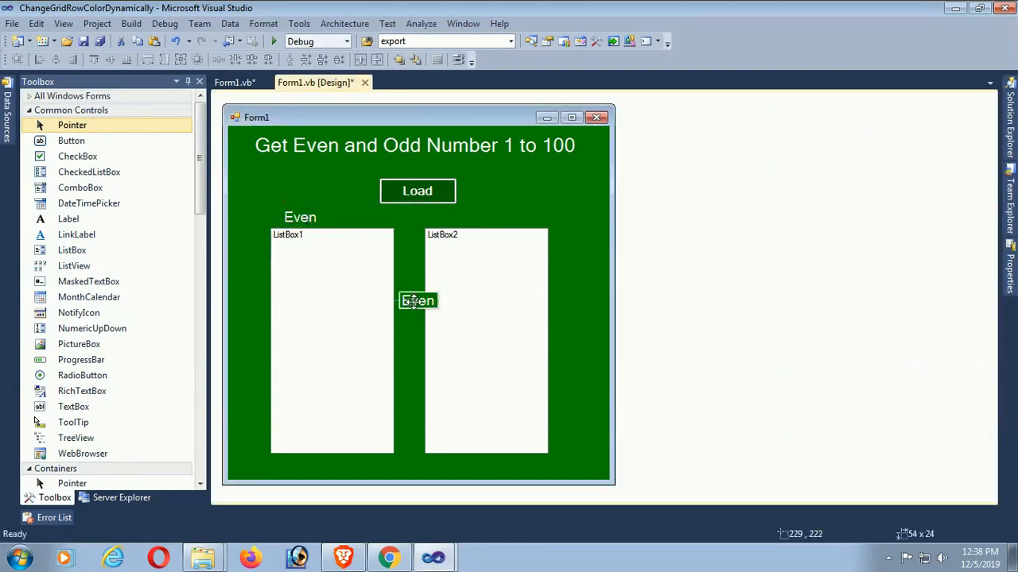
Copy the label above the right list box and set its text to Odd.
{"action": "left_click_drag", "start_coordinate": [417, 300], "coordinate": [455, 216]}
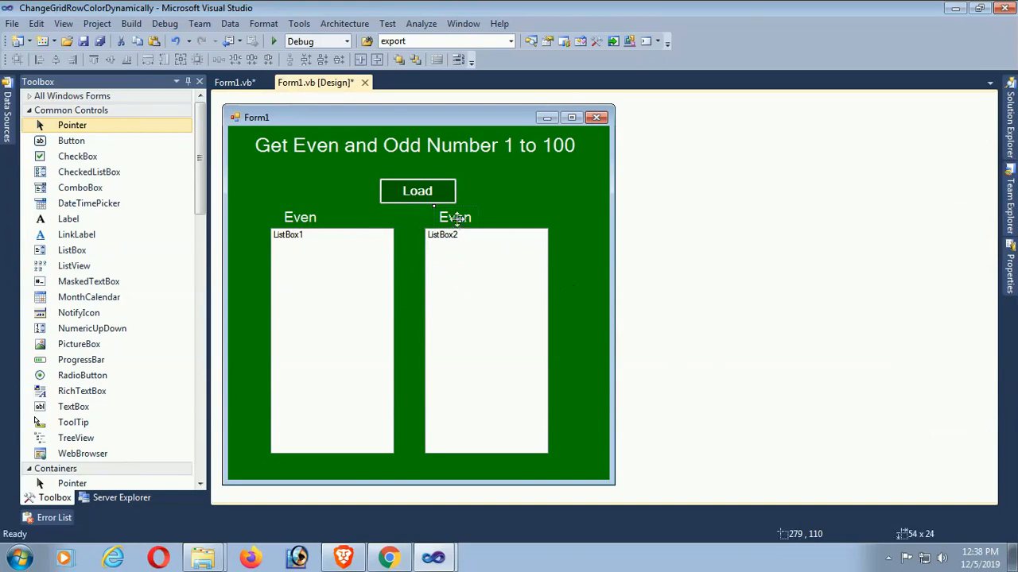
{"action": "left_click", "coordinate": [454, 216]}
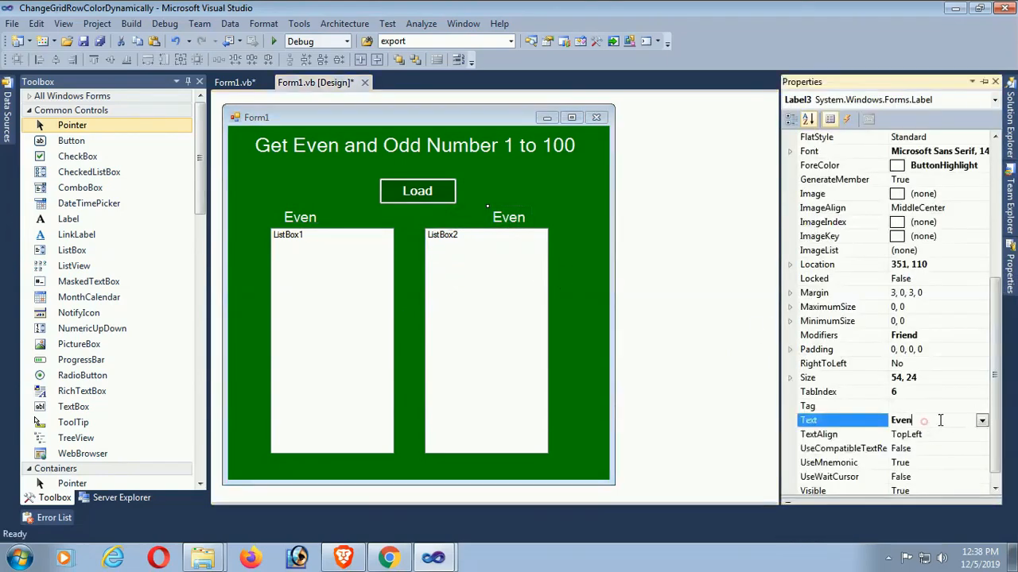
{"action": "type", "text": "Odd"}
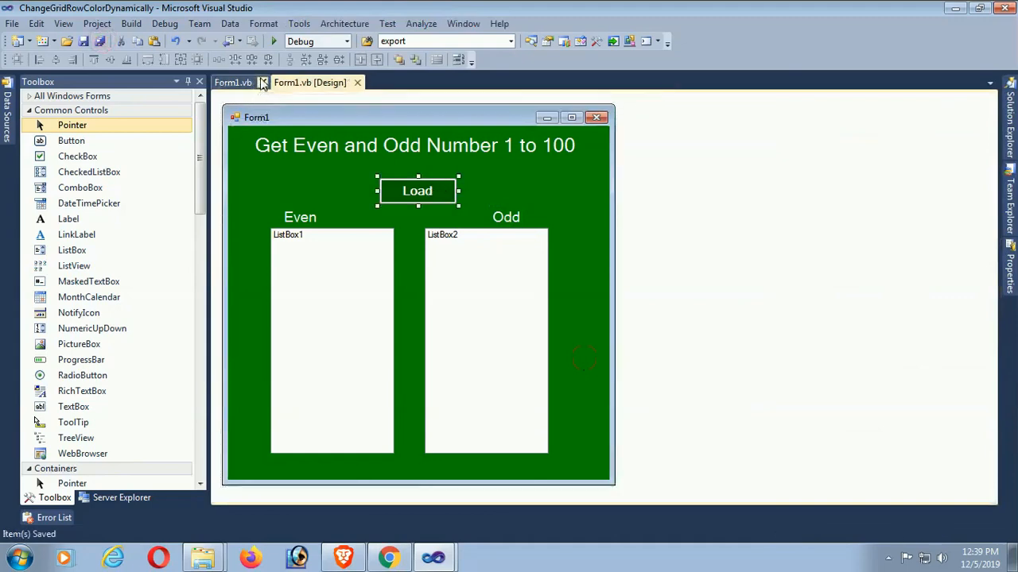
In Button1_Click write Dim n As Integer and a For n = 1 To 100 loop.
{"action": "left_click", "coordinate": [232, 82]}
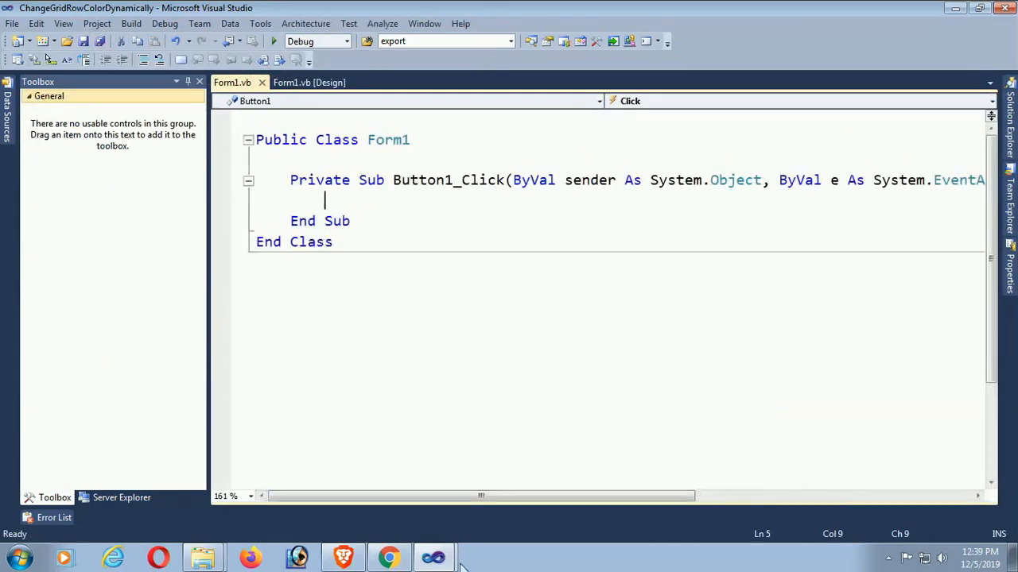
{"action": "type", "text": "Dim n As"}
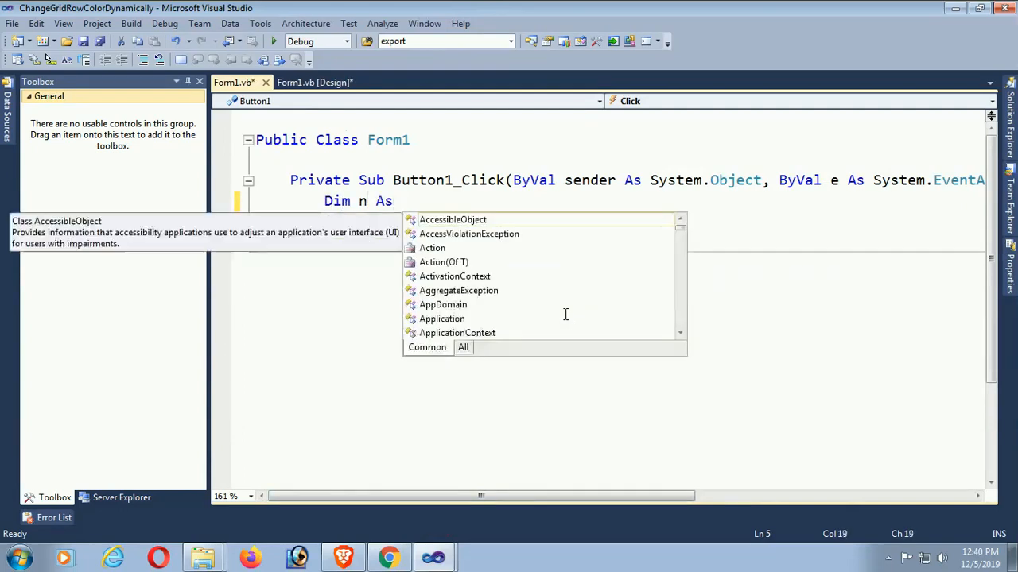
{"action": "type", "text": "int"}
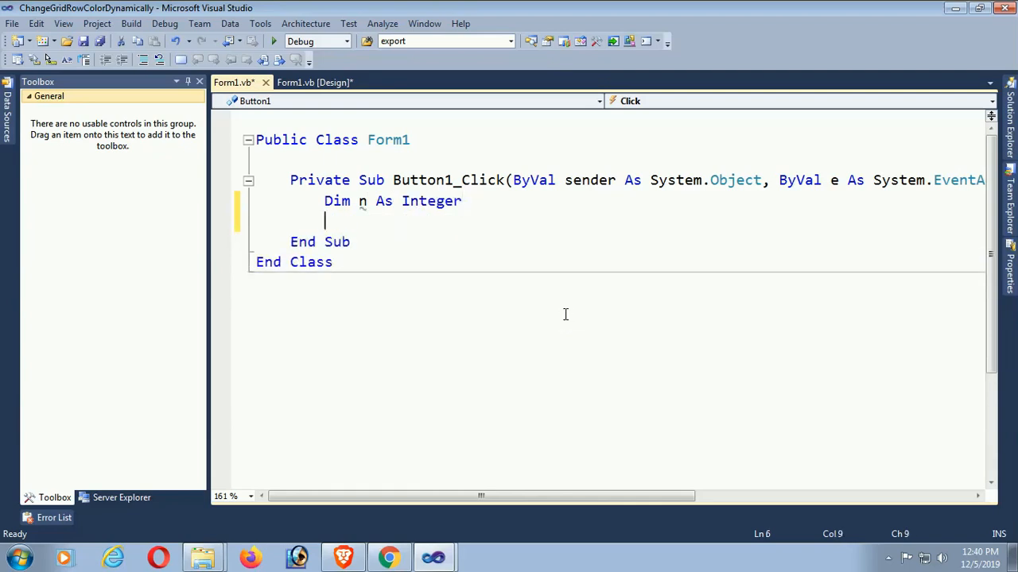
{"action": "type", "text": "For"}
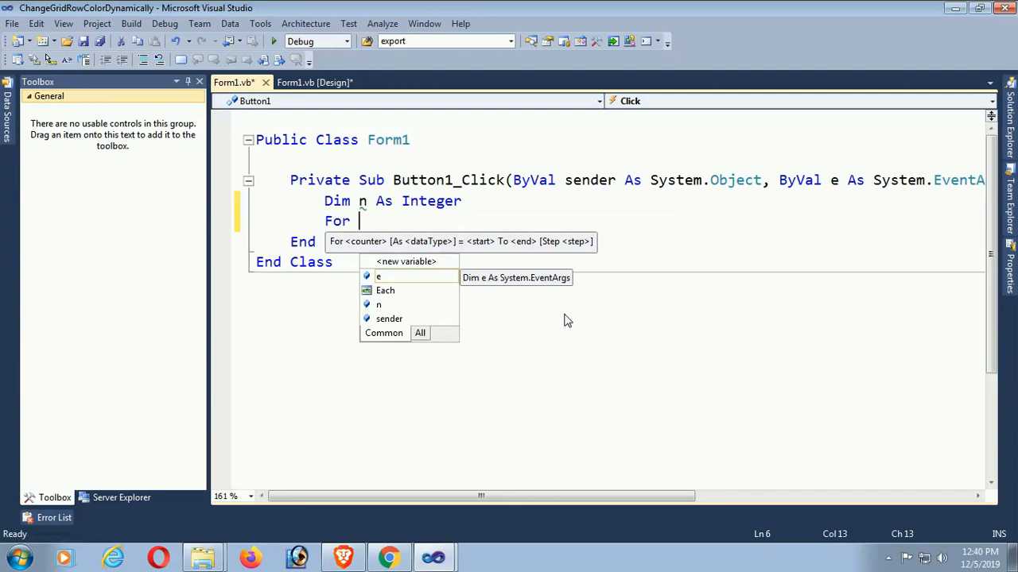
{"action": "type", "text": "n ="}
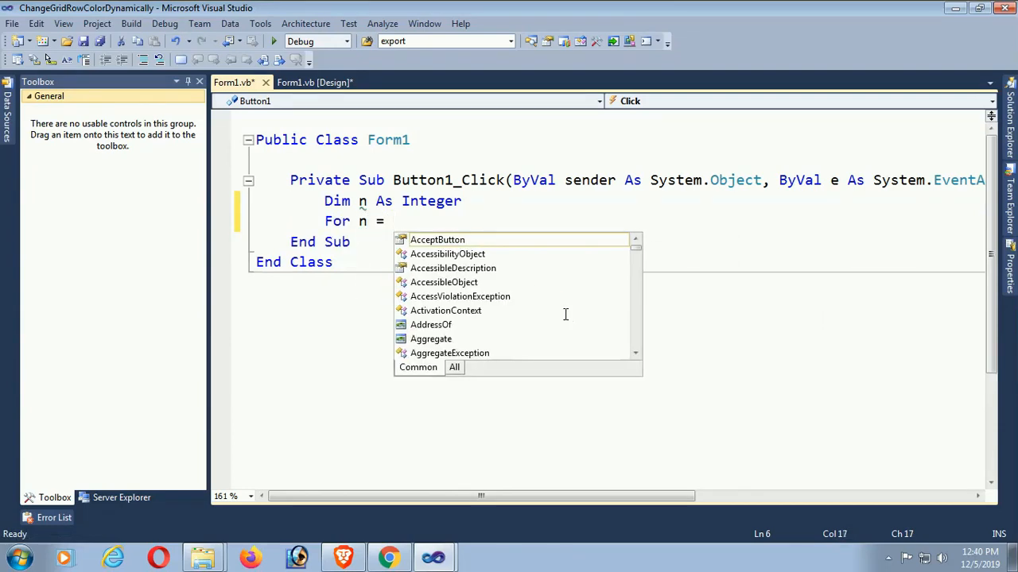
{"action": "type", "text": "1 to"}
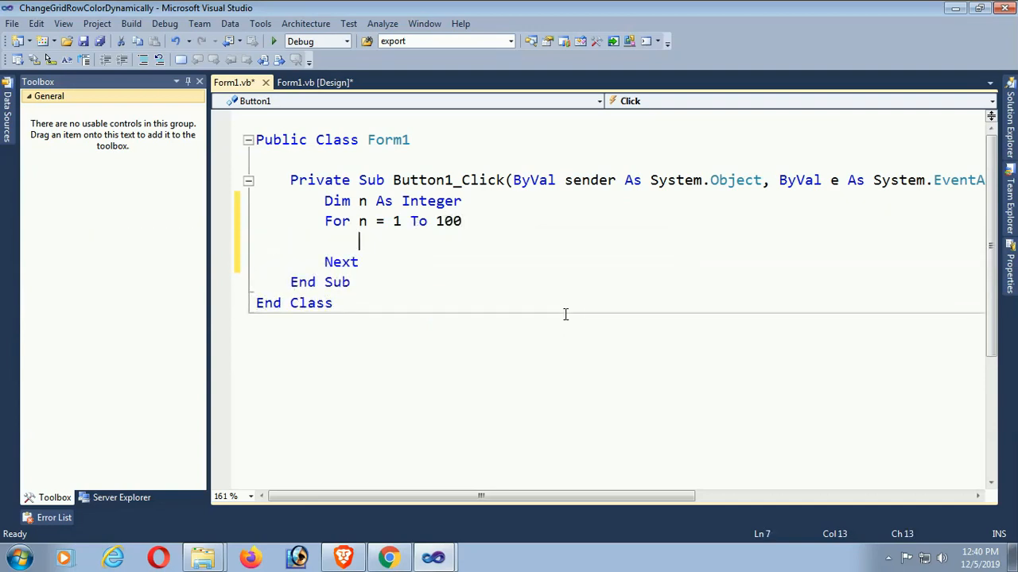
Inside the loop write the condition If n Mod 2 = 0 Then.
{"action": "type", "text": "If n"}
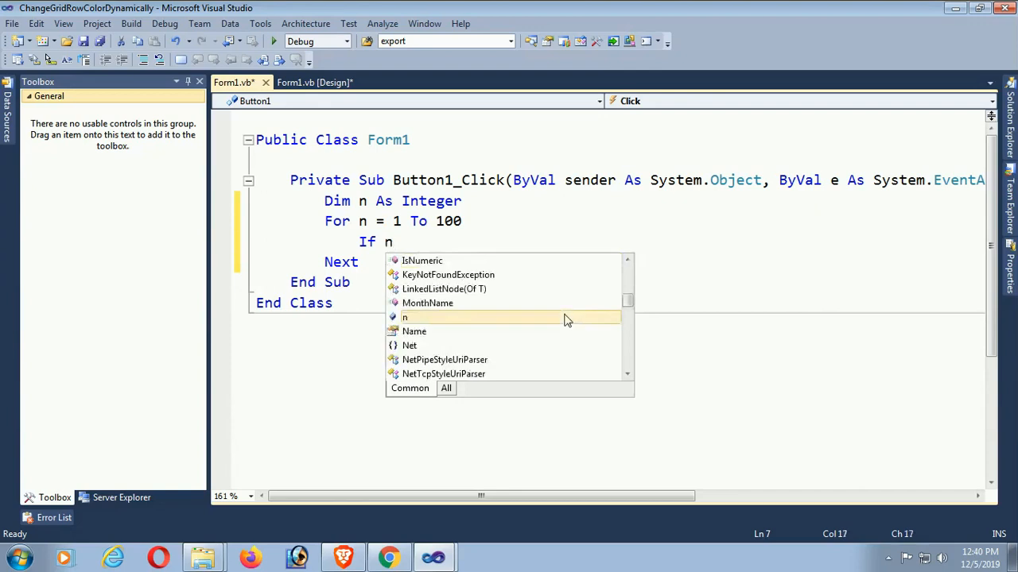
{"action": "type", "text": "mod"}
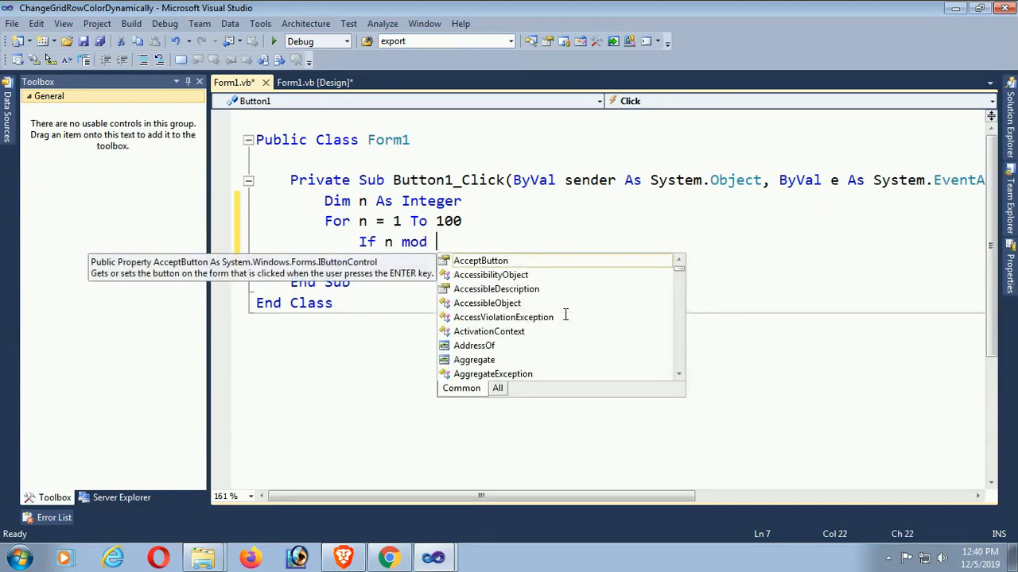
{"action": "type", "text": "2"}
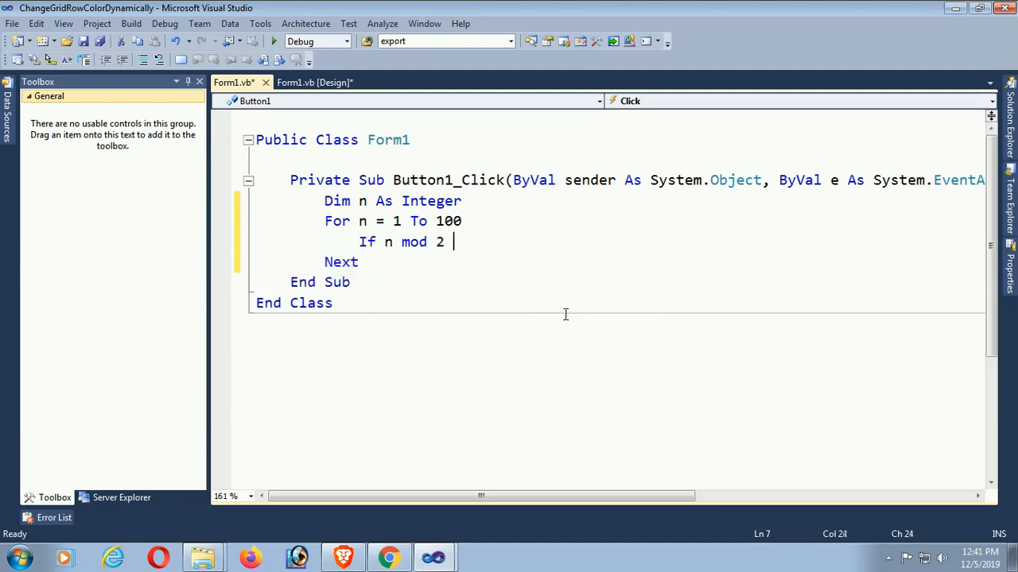
{"action": "type", "text": "= 0 Then"}
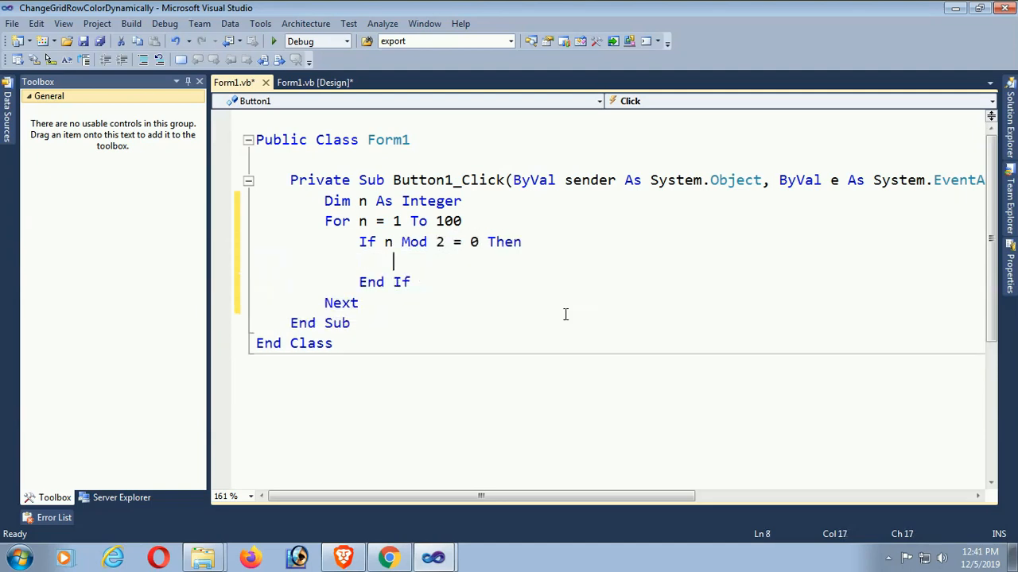
Add n to ListBox1 when even, Else to ListBox2, and start debugging.
{"action": "type", "text": "lis"}
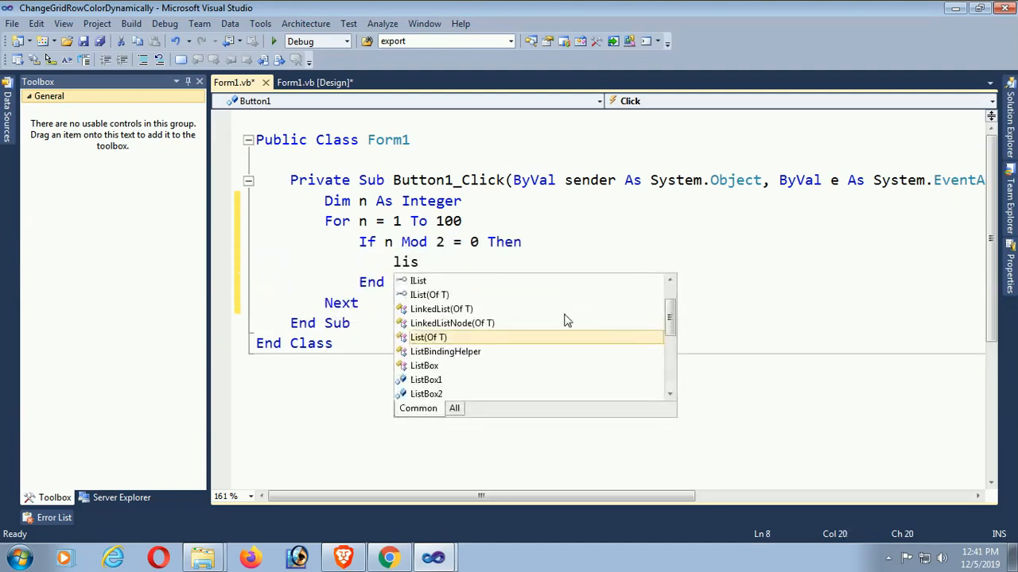
{"action": "type", "text": "tBox2.te"}
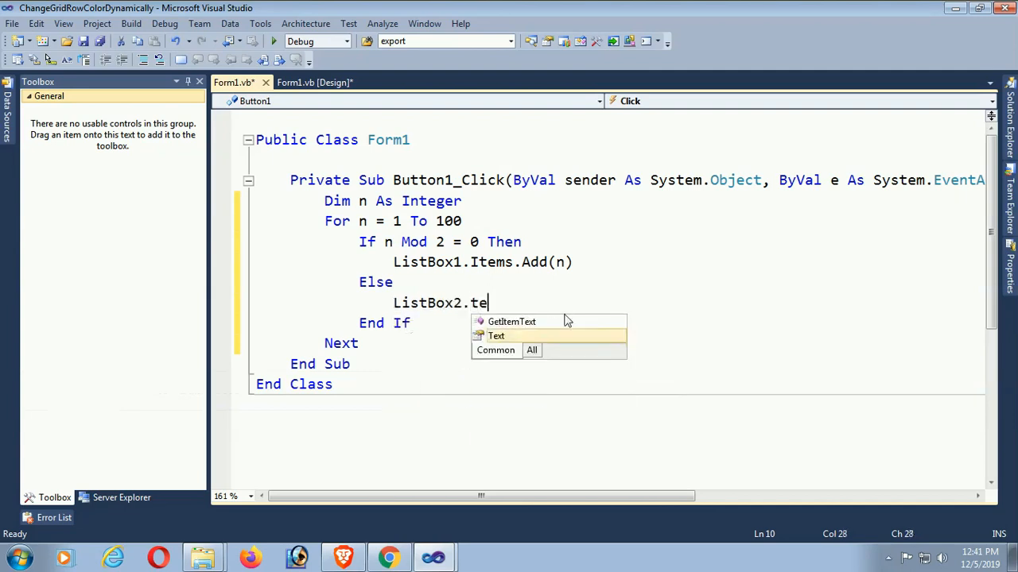
{"action": "type", "text": "i"}
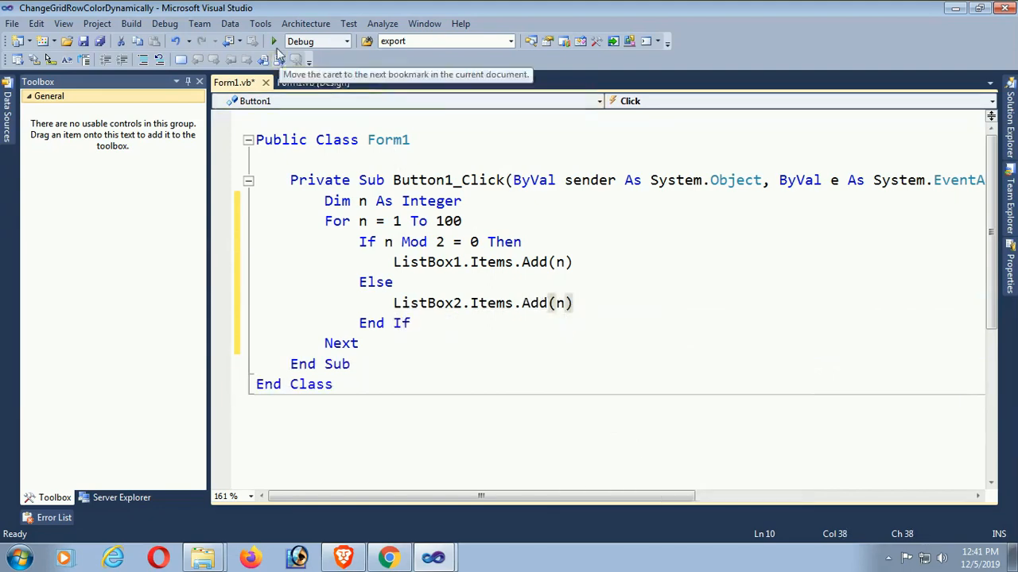
{"action": "left_click", "coordinate": [273, 42]}
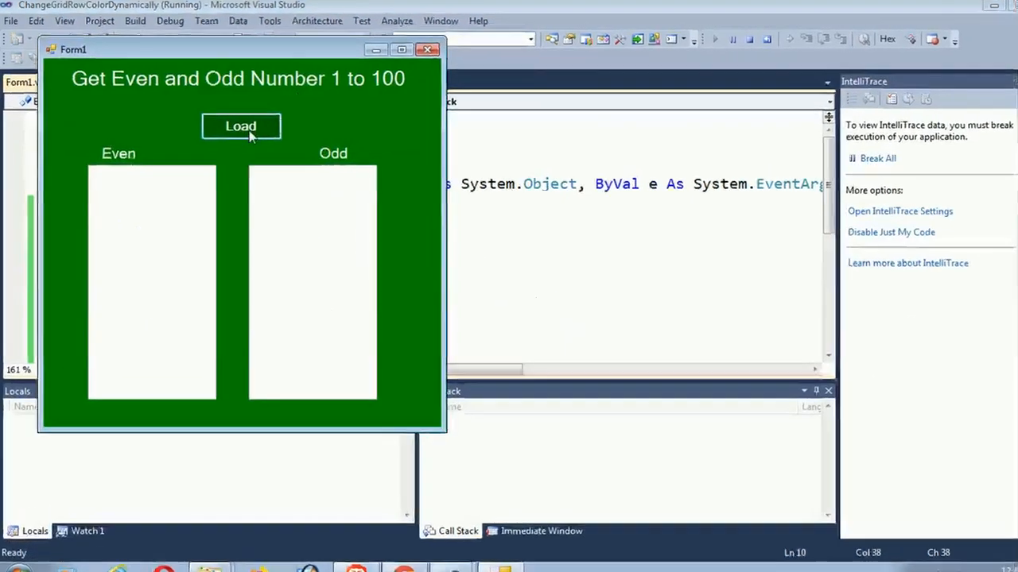
Click Load, scroll the Even and Odd lists to verify the numbers, then close the form.
{"action": "left_click", "coordinate": [242, 126]}
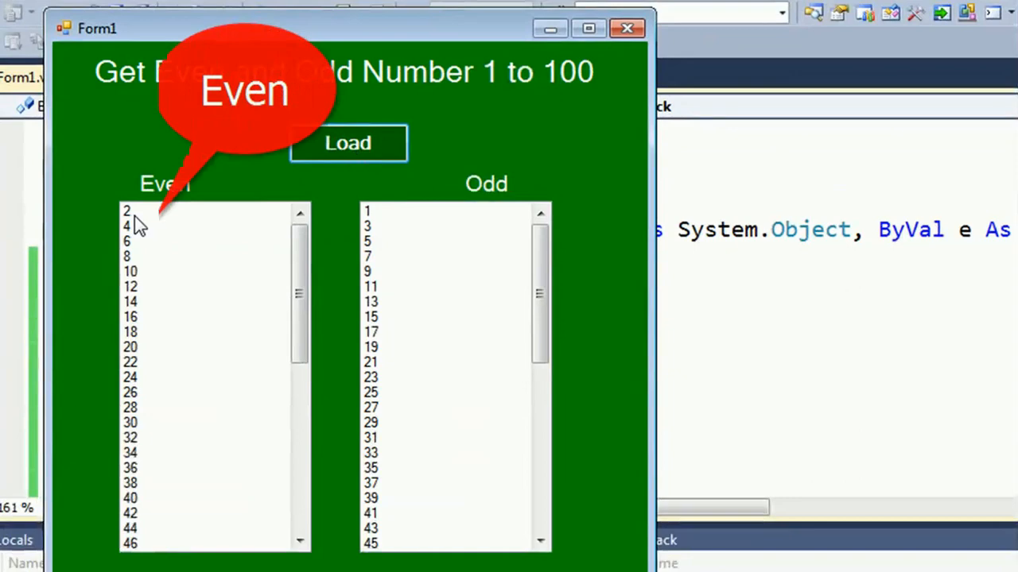
{"action": "left_click", "coordinate": [130, 241]}
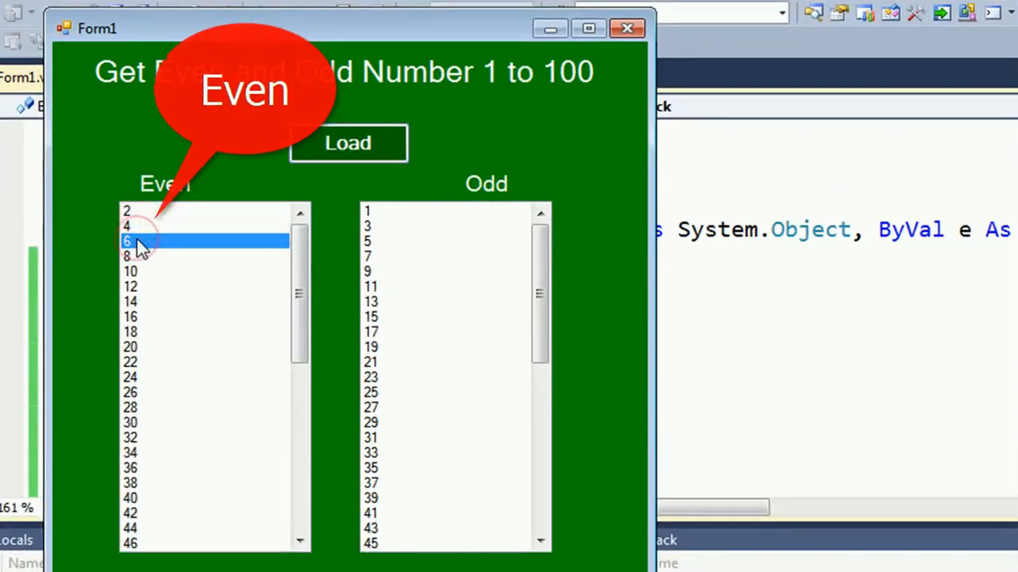
{"action": "scroll", "scroll_direction": "down", "scroll_amount": 3}
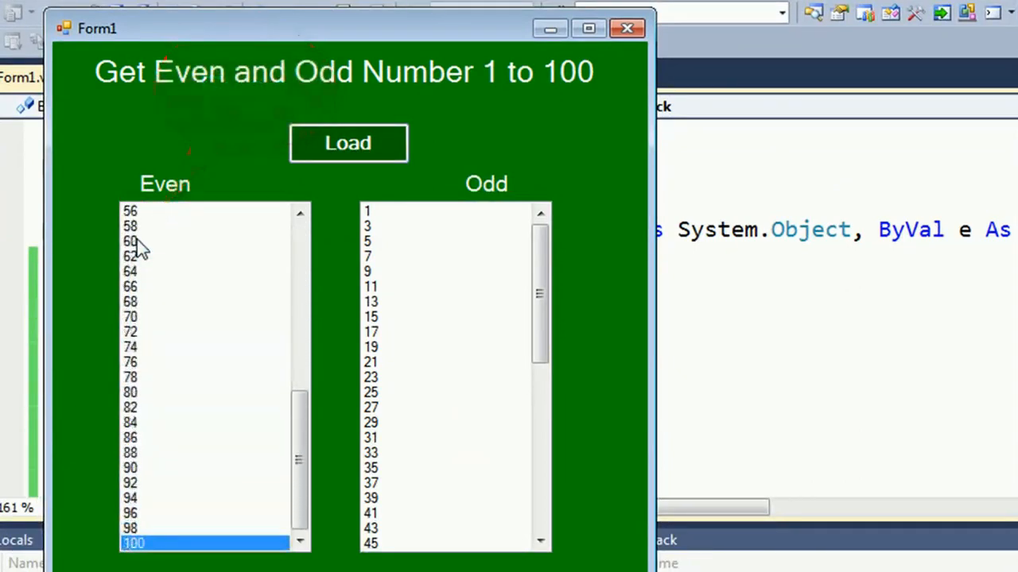
{"action": "left_click", "coordinate": [390, 209]}
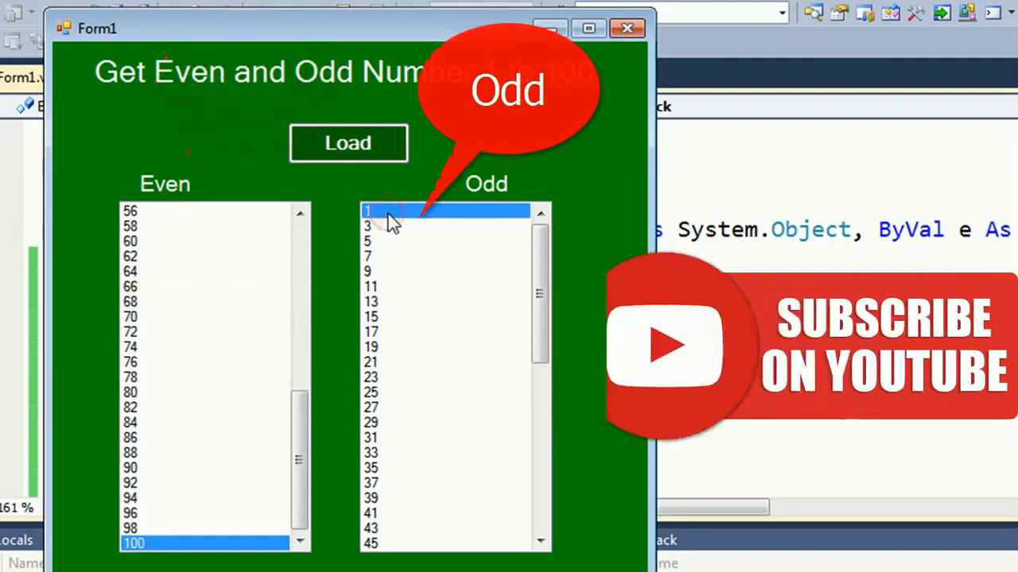
{"action": "scroll", "scroll_direction": "down", "scroll_amount": 3}
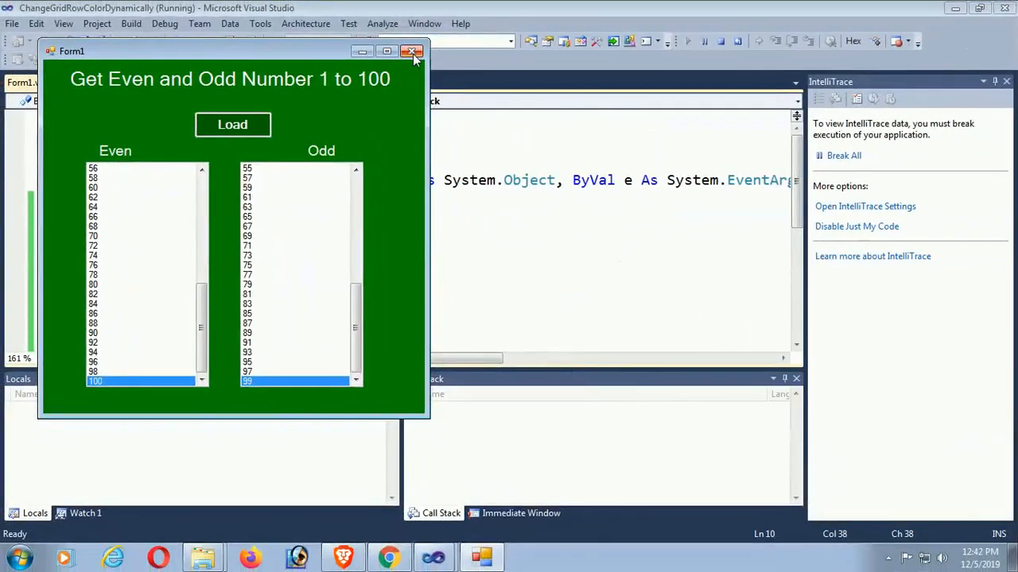
{"action": "left_click", "coordinate": [413, 50]}
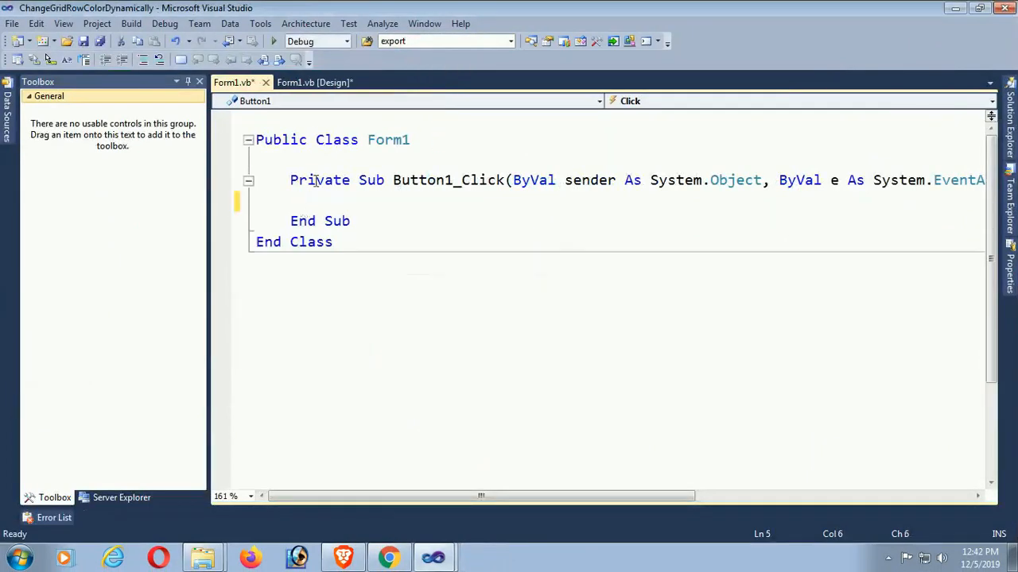
Back in the designer add a text box above Load, then generate Load's click handler.
{"action": "left_click", "coordinate": [315, 83]}
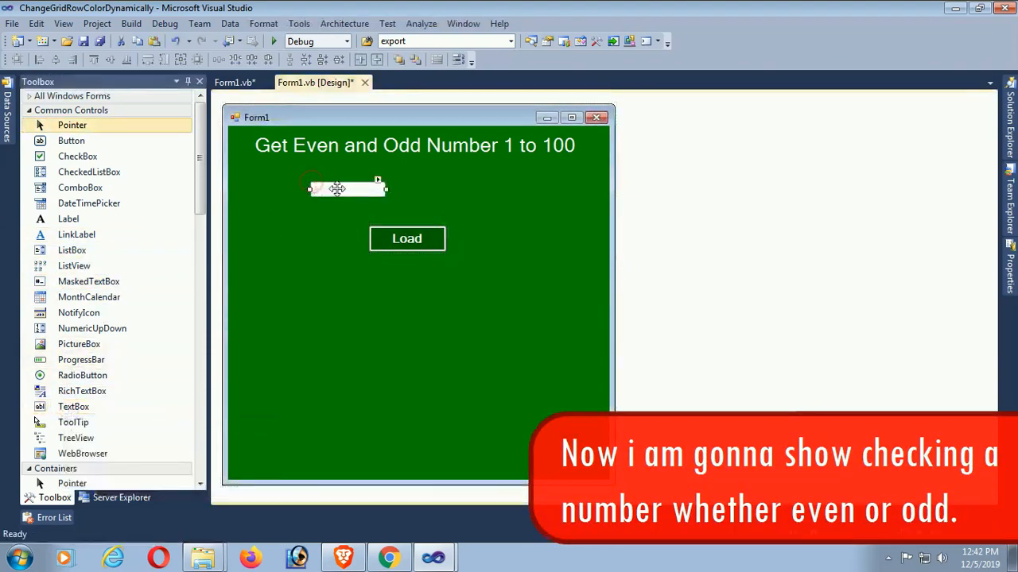
{"action": "left_click", "coordinate": [334, 188]}
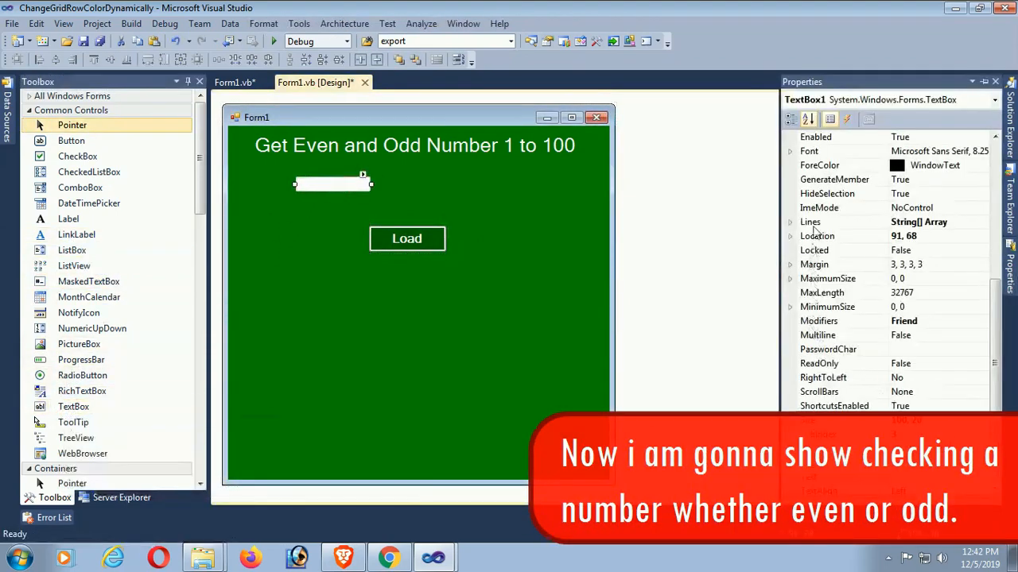
{"action": "left_click", "coordinate": [791, 151]}
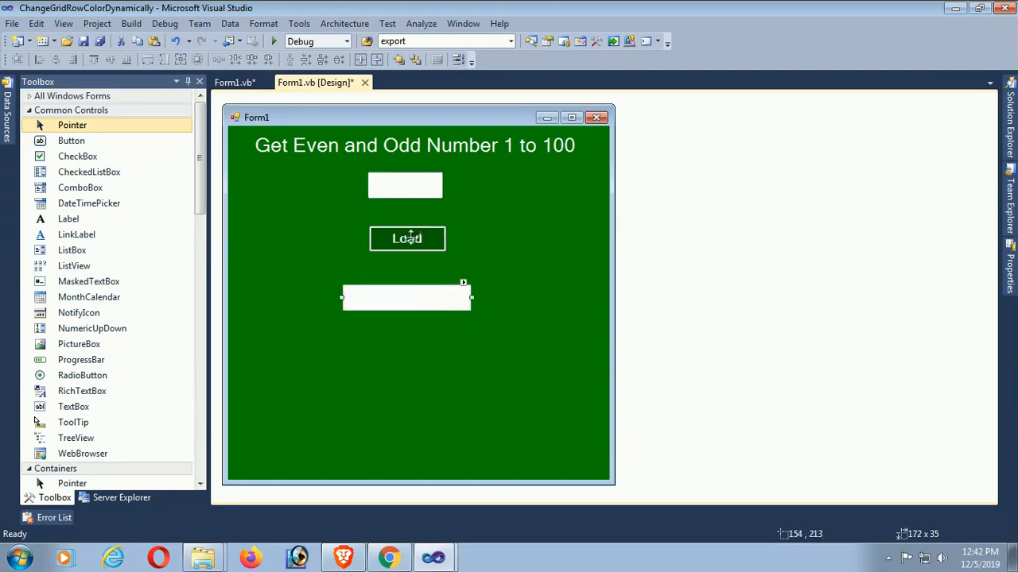
{"action": "double_click", "coordinate": [407, 238]}
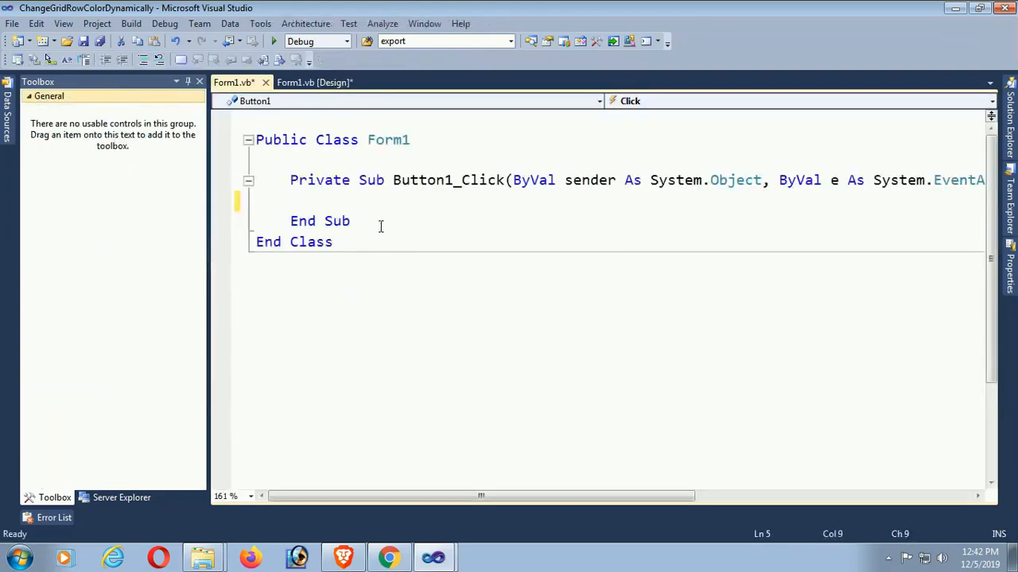
Write Dim n As Integer = TextBox1.Text followed by If n Mod 2 = 0 Then.
{"action": "type", "text": "d"}
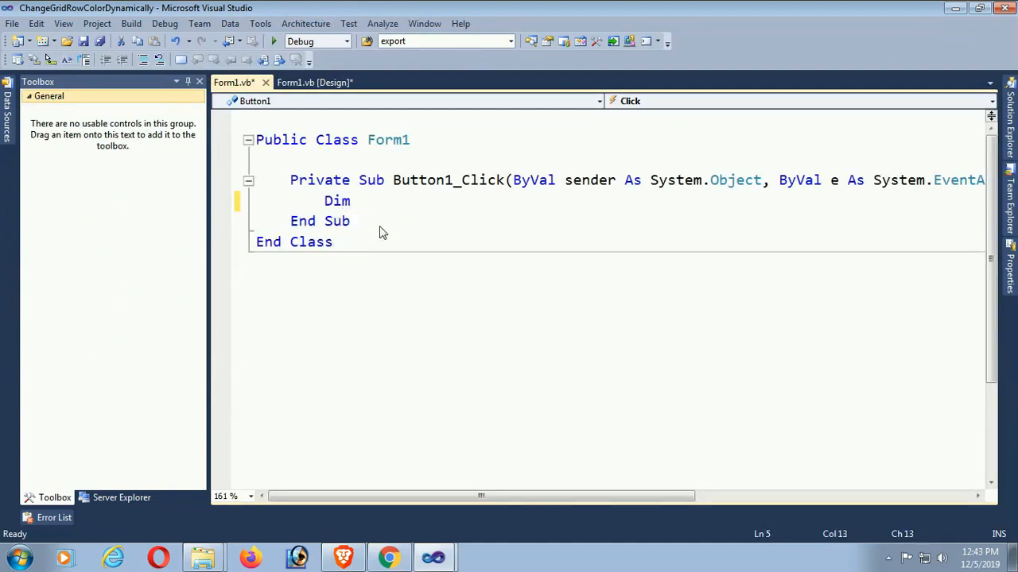
{"action": "type", "text": "n As inte"}
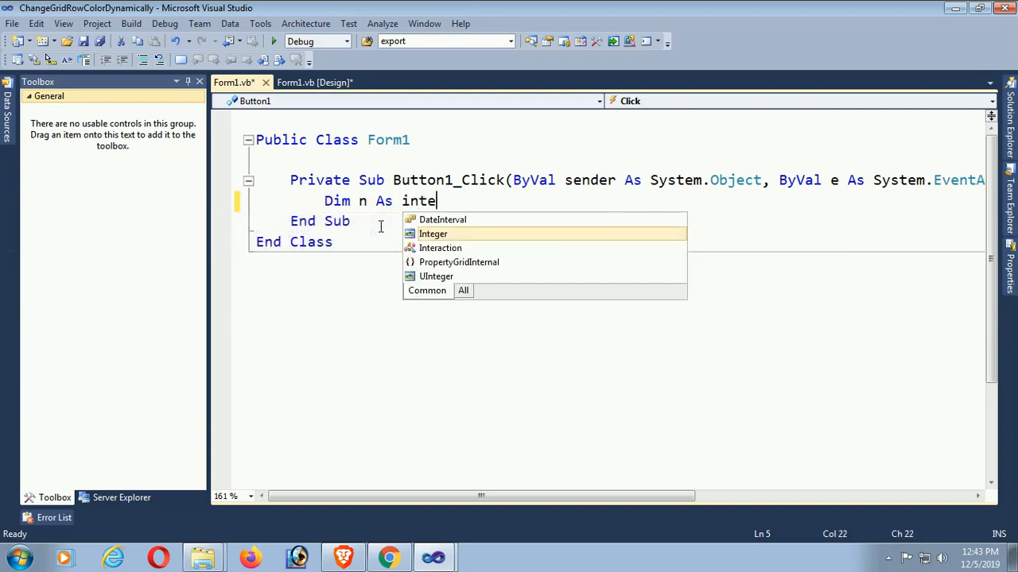
{"action": "type", "text": "ger = textBox1.Text"}
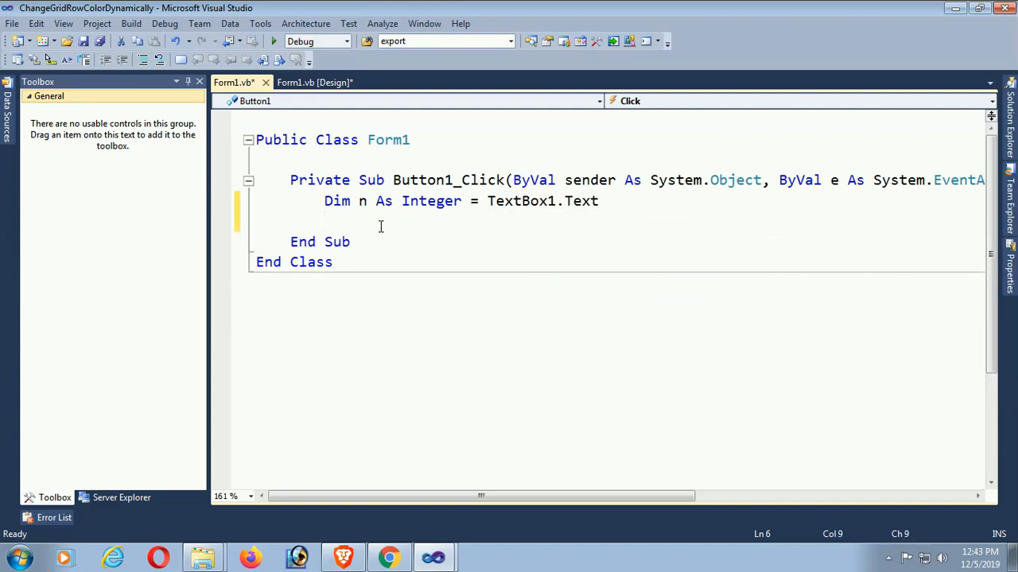
{"action": "type", "text": "If"}
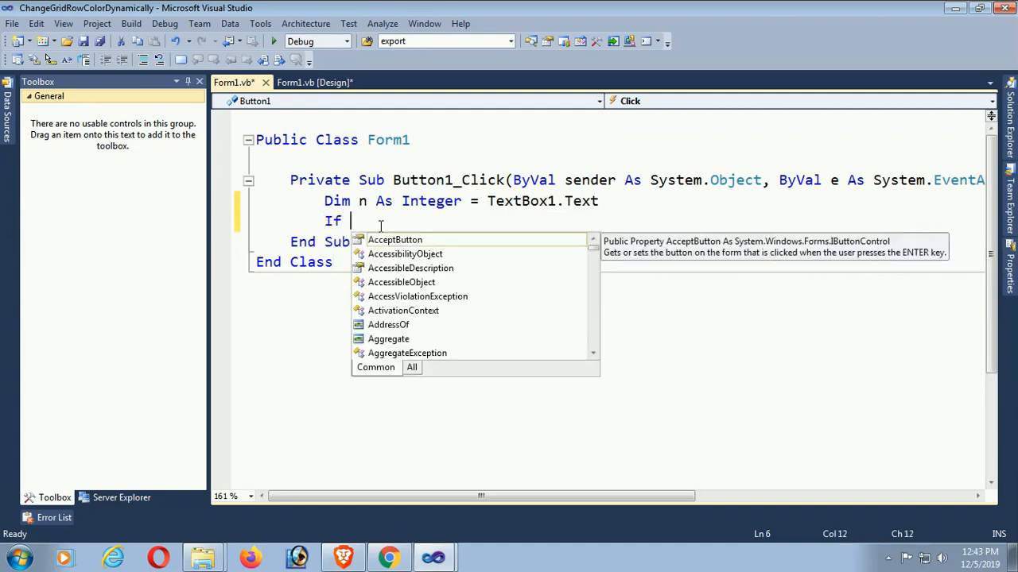
{"action": "type", "text": "n mod"}
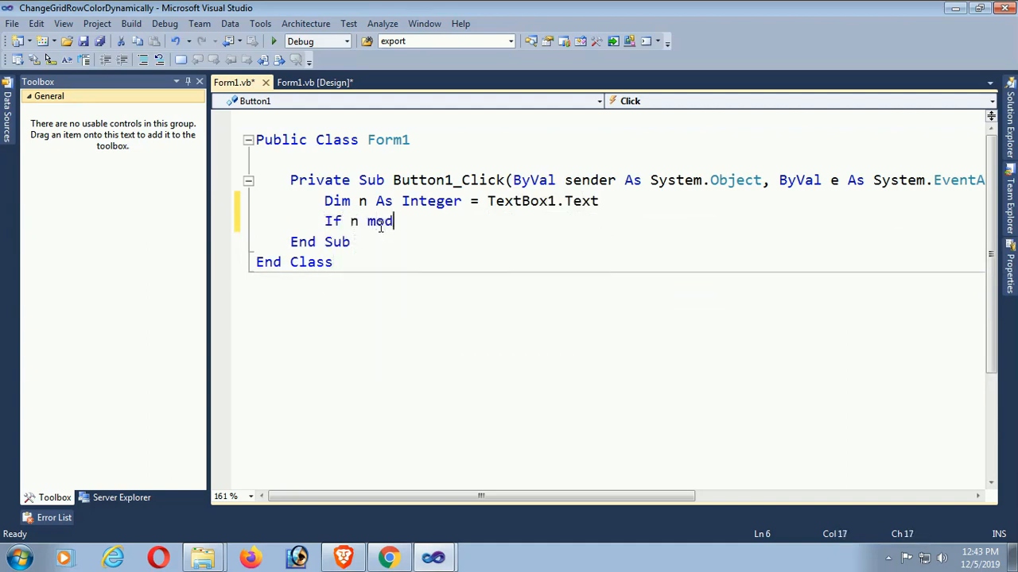
{"action": "type", "text": "2"}
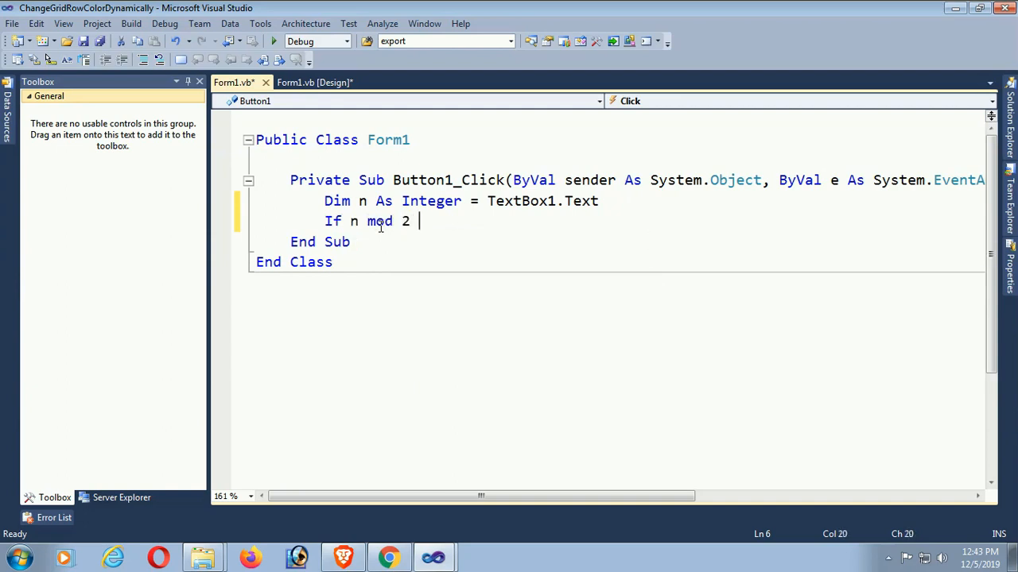
{"action": "type", "text": "=0"}
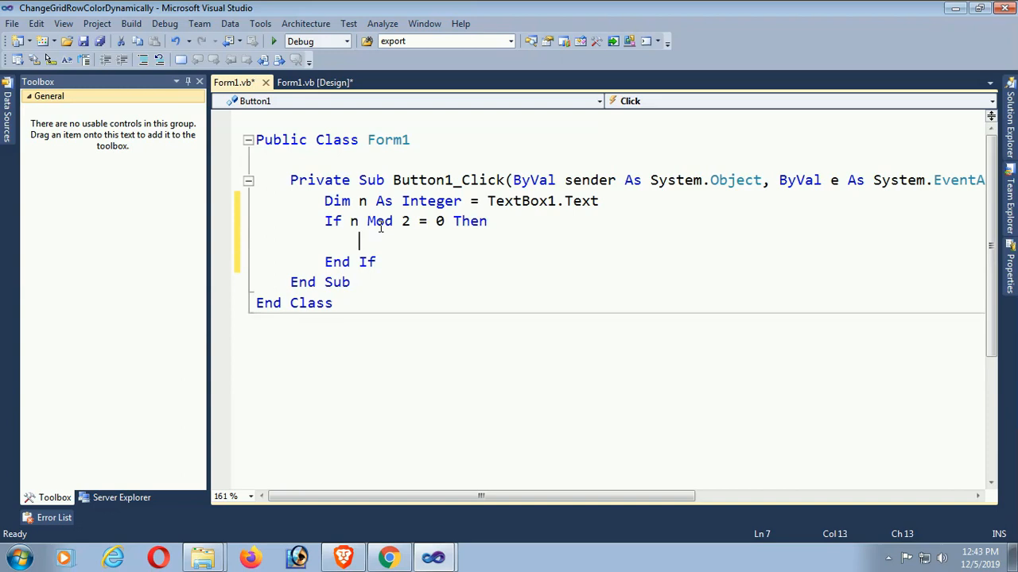
In the If branch set TextBox2.Text = "Even " & n.
{"action": "type", "text": "text"}
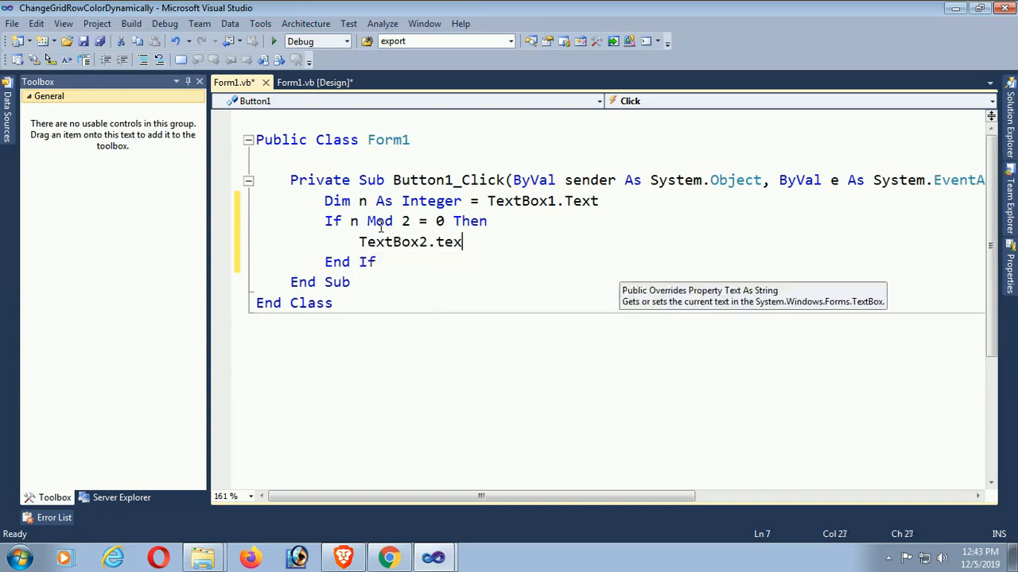
{"action": "type", "text": "t = \"\""}
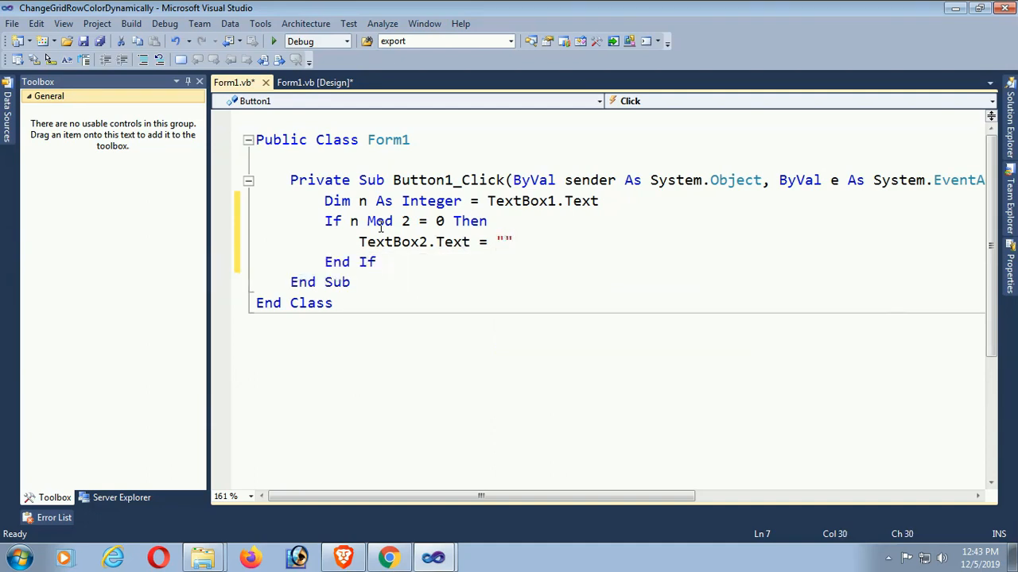
{"action": "type", "text": "Ev"}
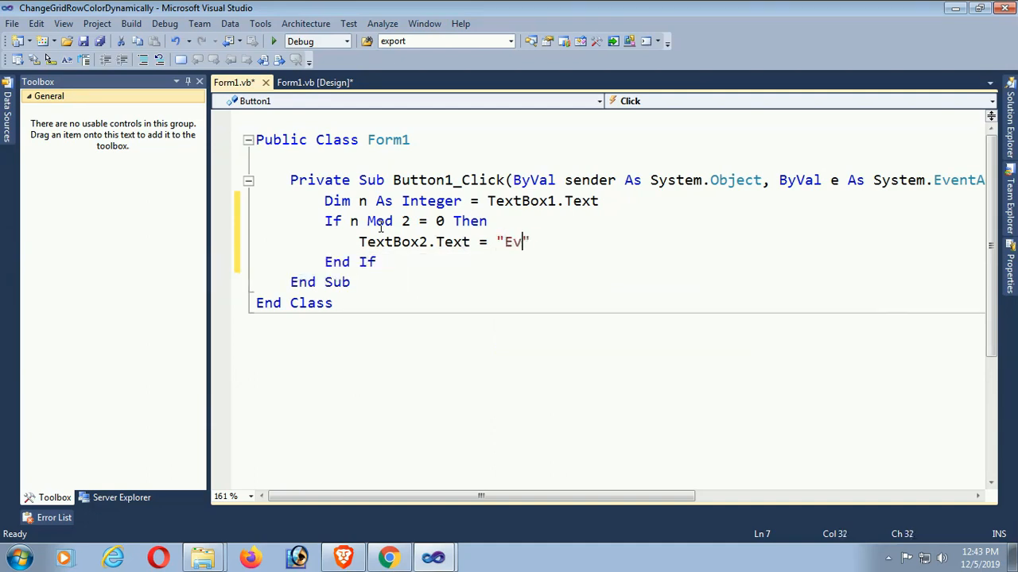
{"action": "type", "text": "en"}
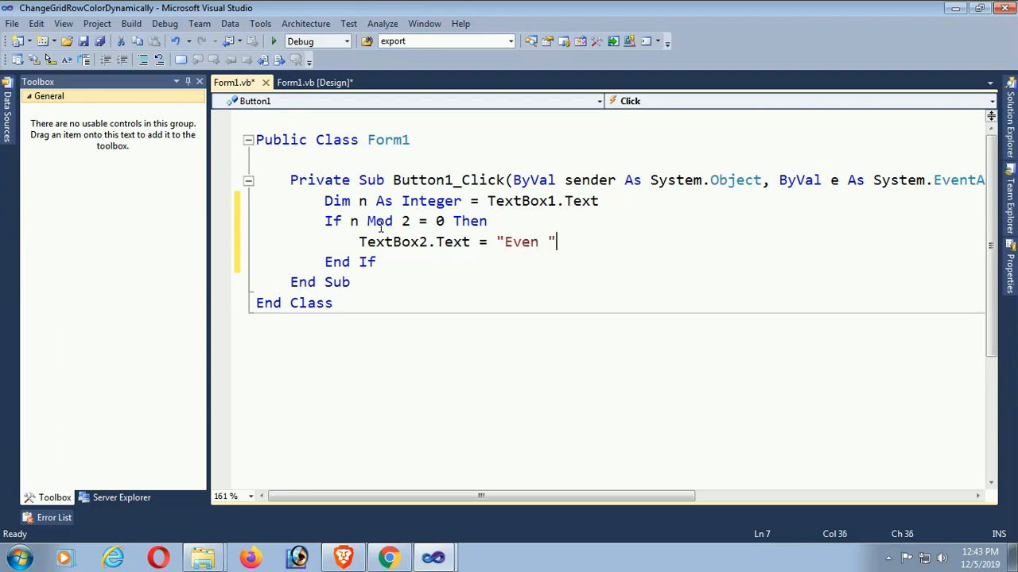
{"action": "type", "text": "& n"}
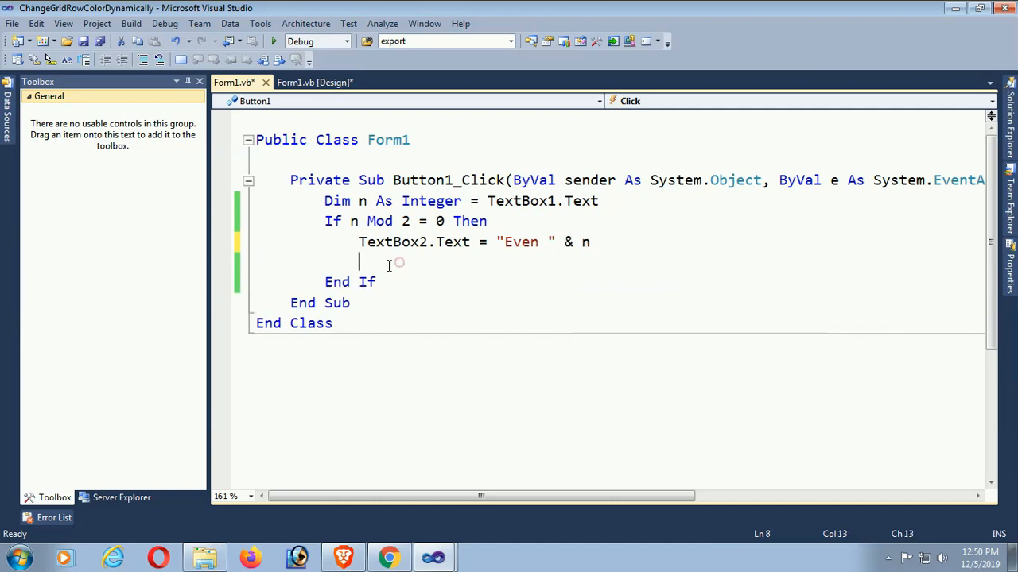
Add an Else branch setting TextBox2.Text = "Odd " & n.
{"action": "type", "text": "el"}
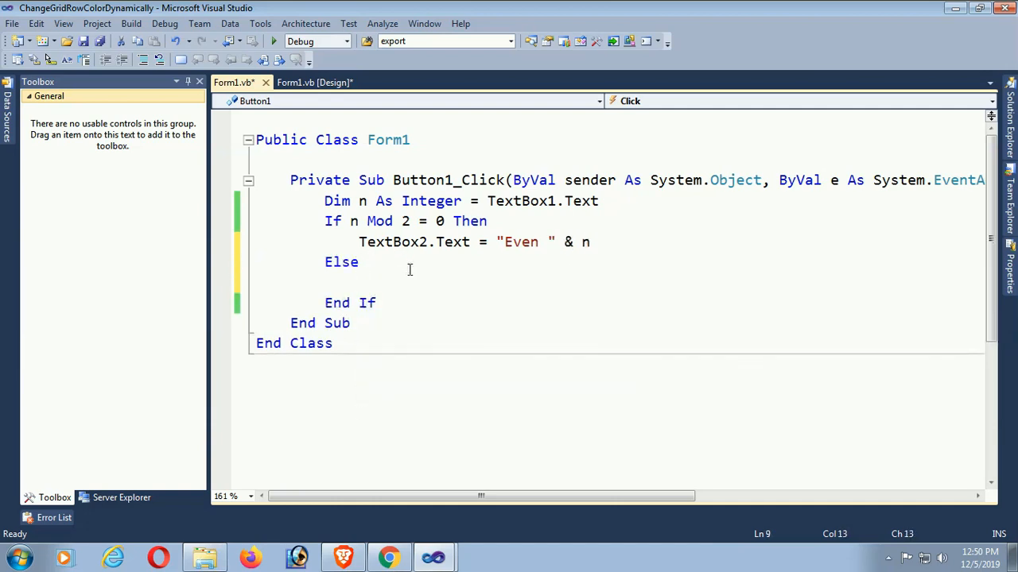
{"action": "type", "text": "tex"}
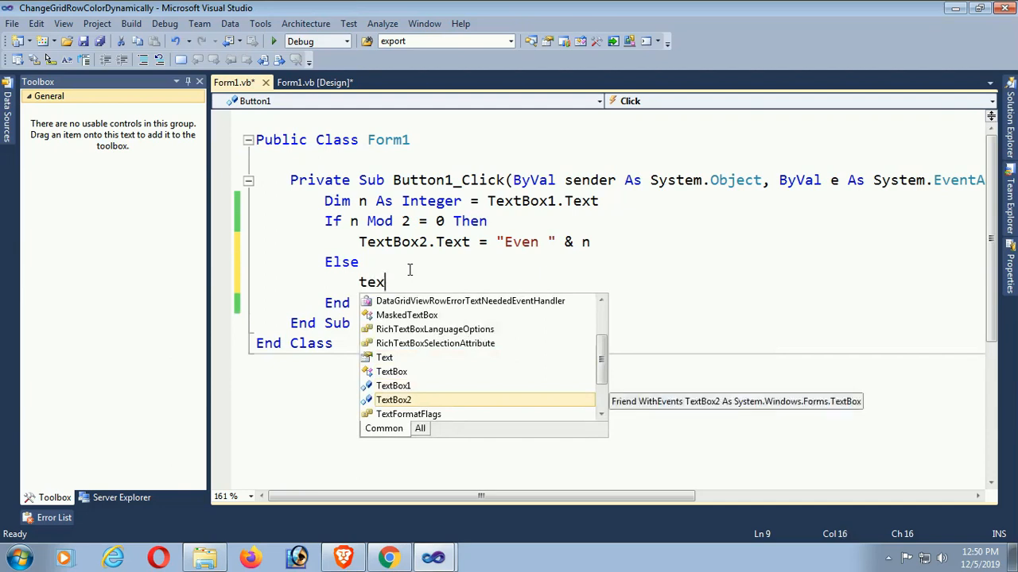
{"action": "type", "text": "TextBox2.Text ="}
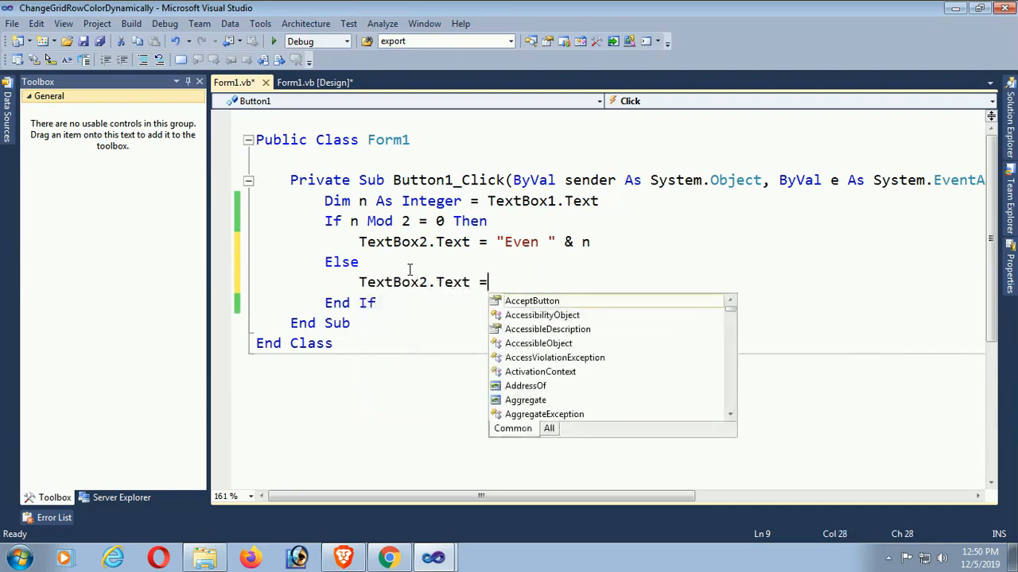
{"action": "type", "text": "\"Od\""}
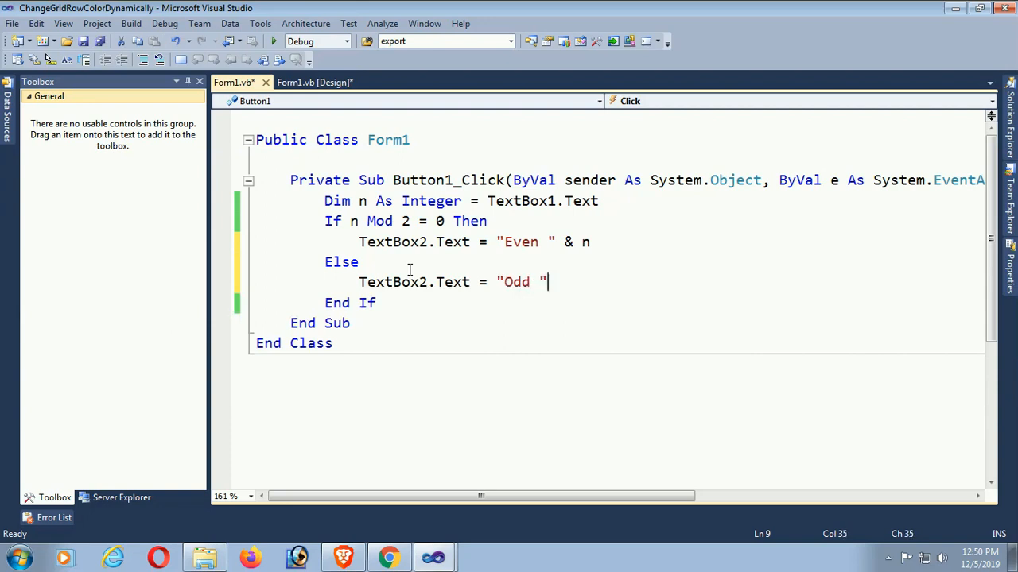
{"action": "type", "text": "& n"}
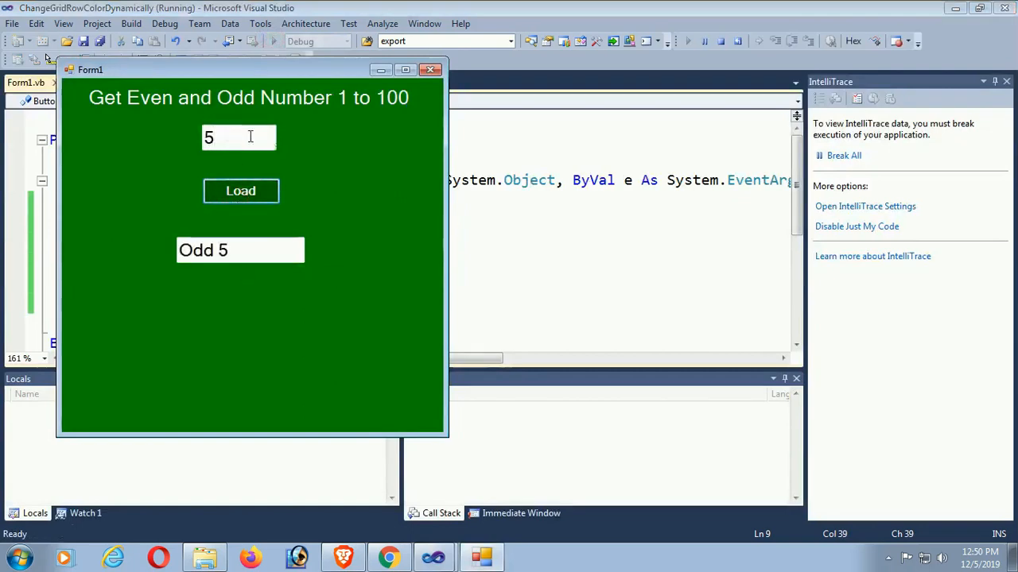
Test 6, 1005 and 1000 with Load, getting Even 6, Odd 1005 and Even 1000.
{"action": "left_click", "coordinate": [242, 191]}
{"action": "type", "text": "1005"}
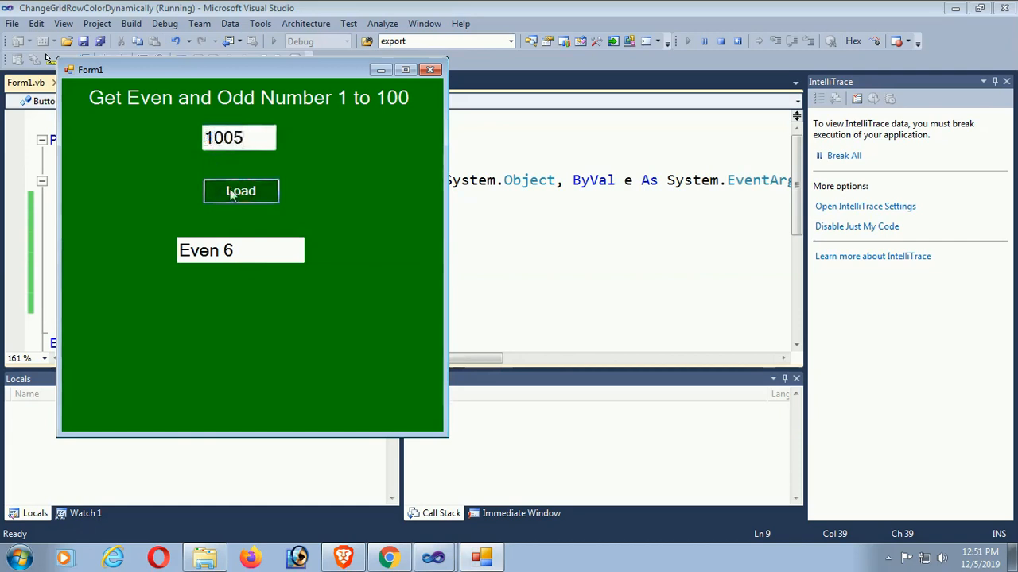
{"action": "left_click", "coordinate": [241, 190]}
{"action": "type", "text": "1000"}
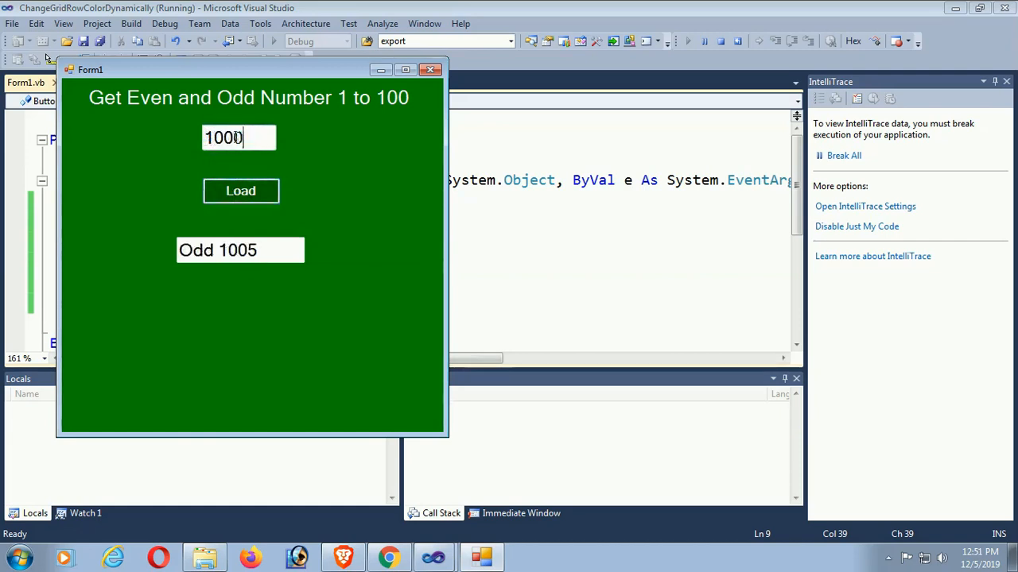
{"action": "left_click", "coordinate": [242, 191]}
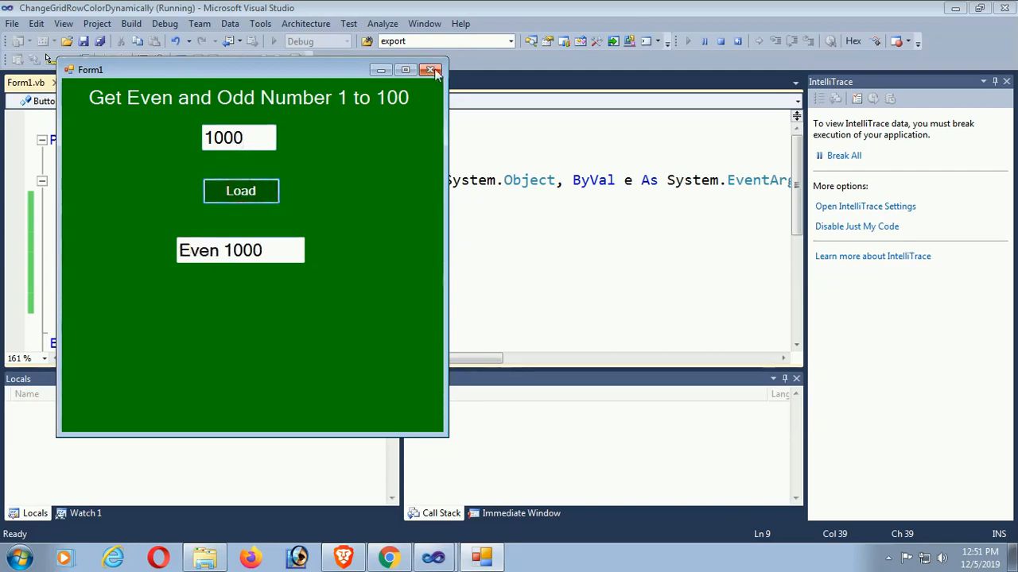